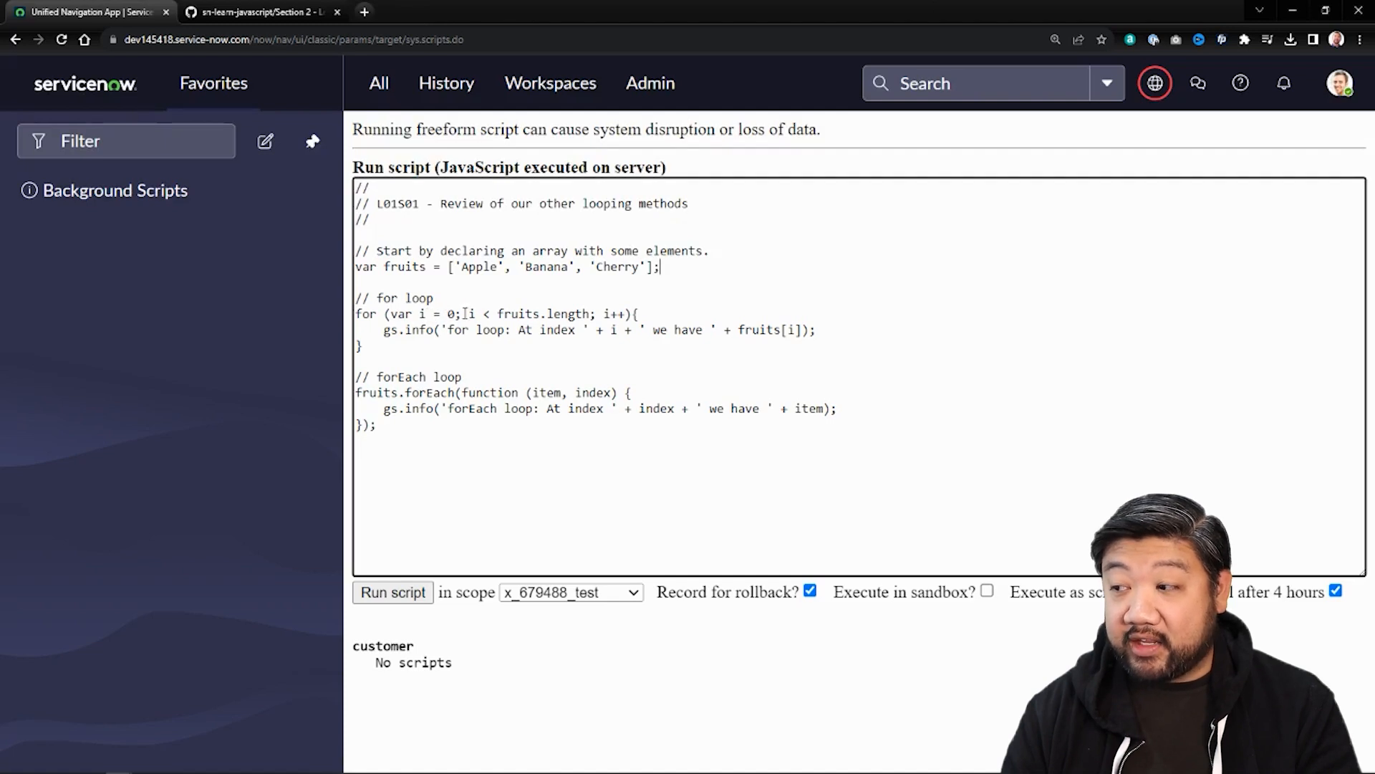
mouse_move(470, 314)
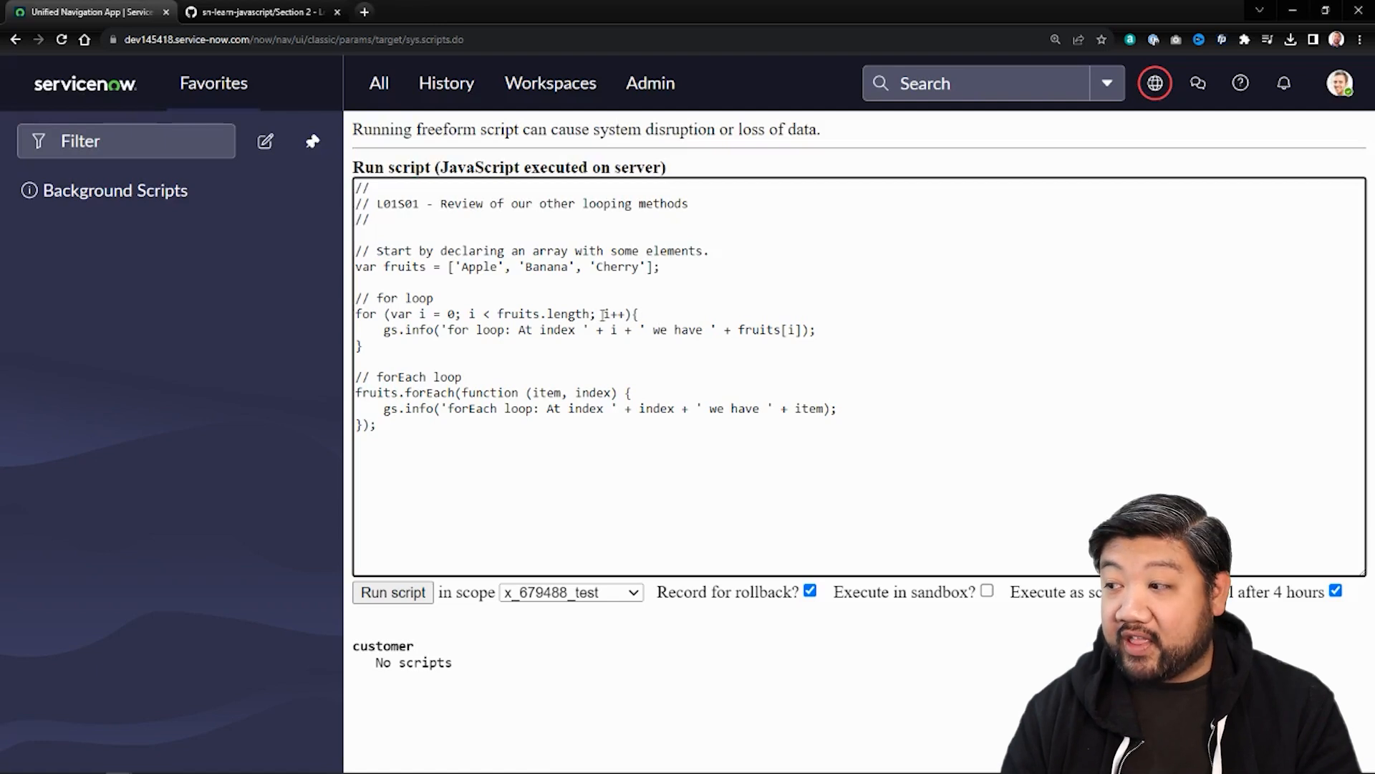
- Run the for and forEach loop script, logging Apple, Banana and Cherry by index
left_click(660, 267)
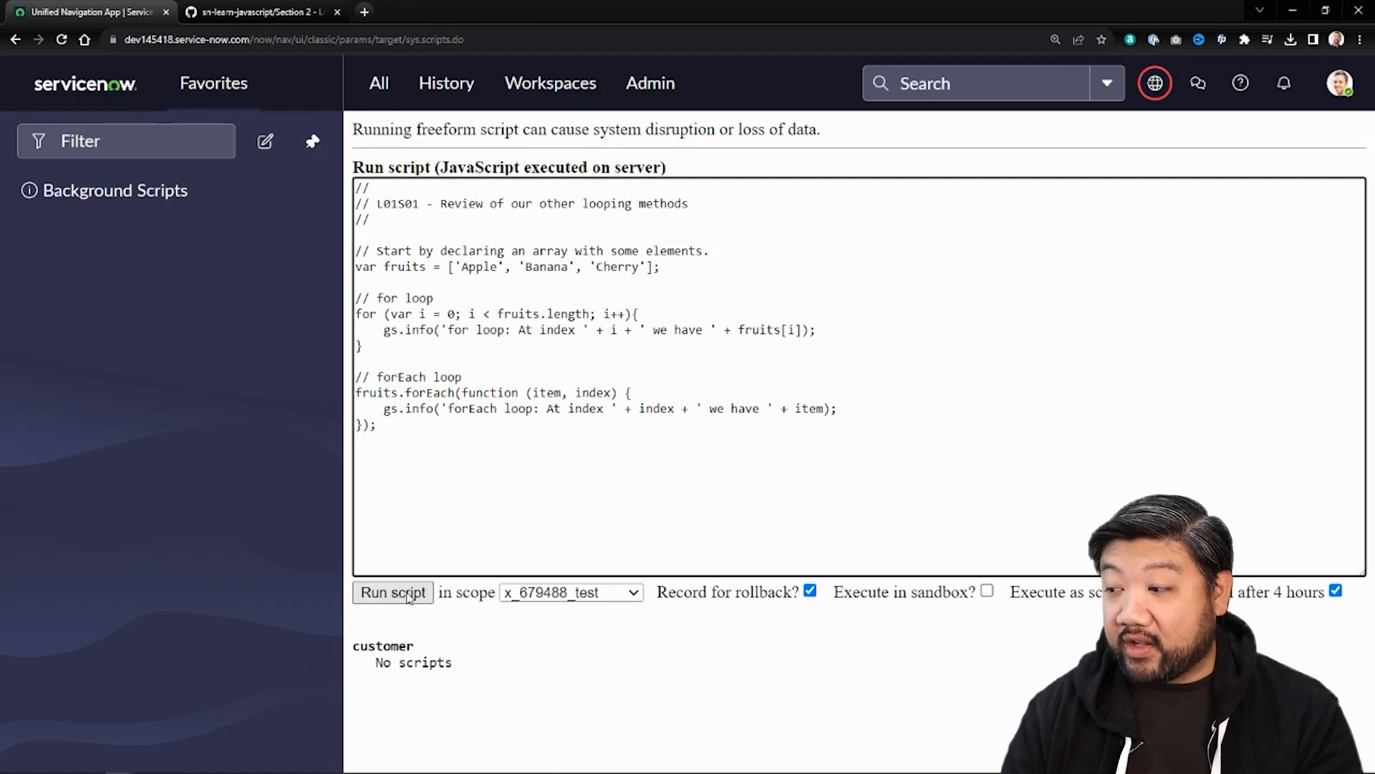
left_click(393, 592)
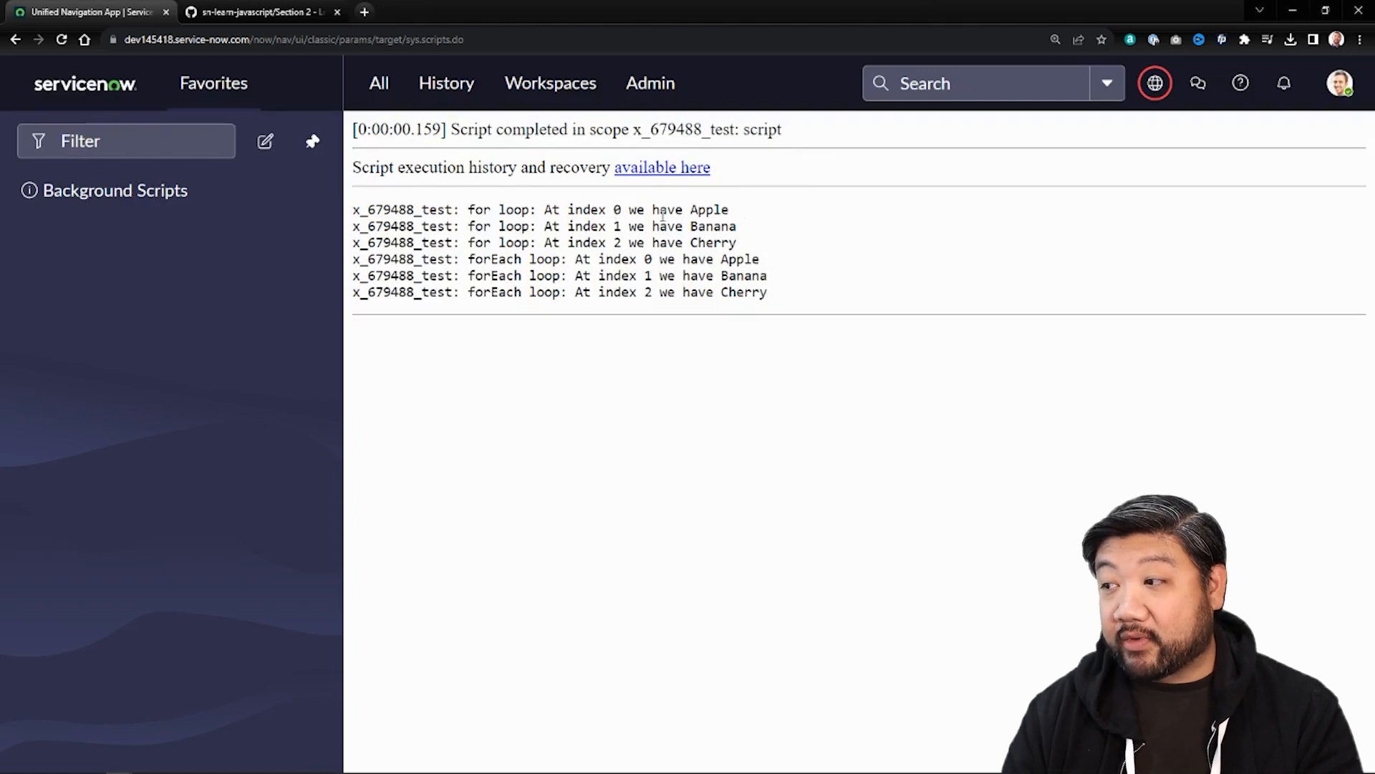
mouse_move(752, 224)
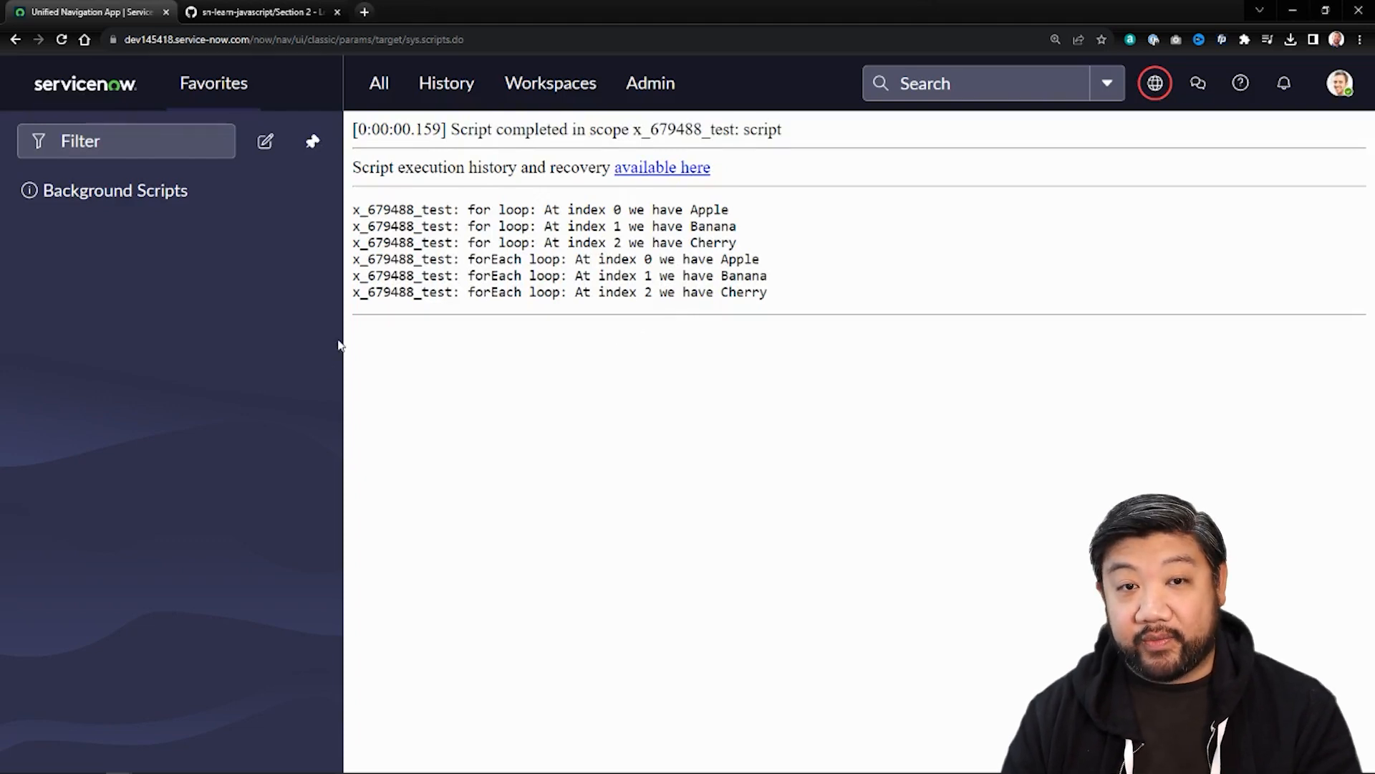
mouse_move(479, 356)
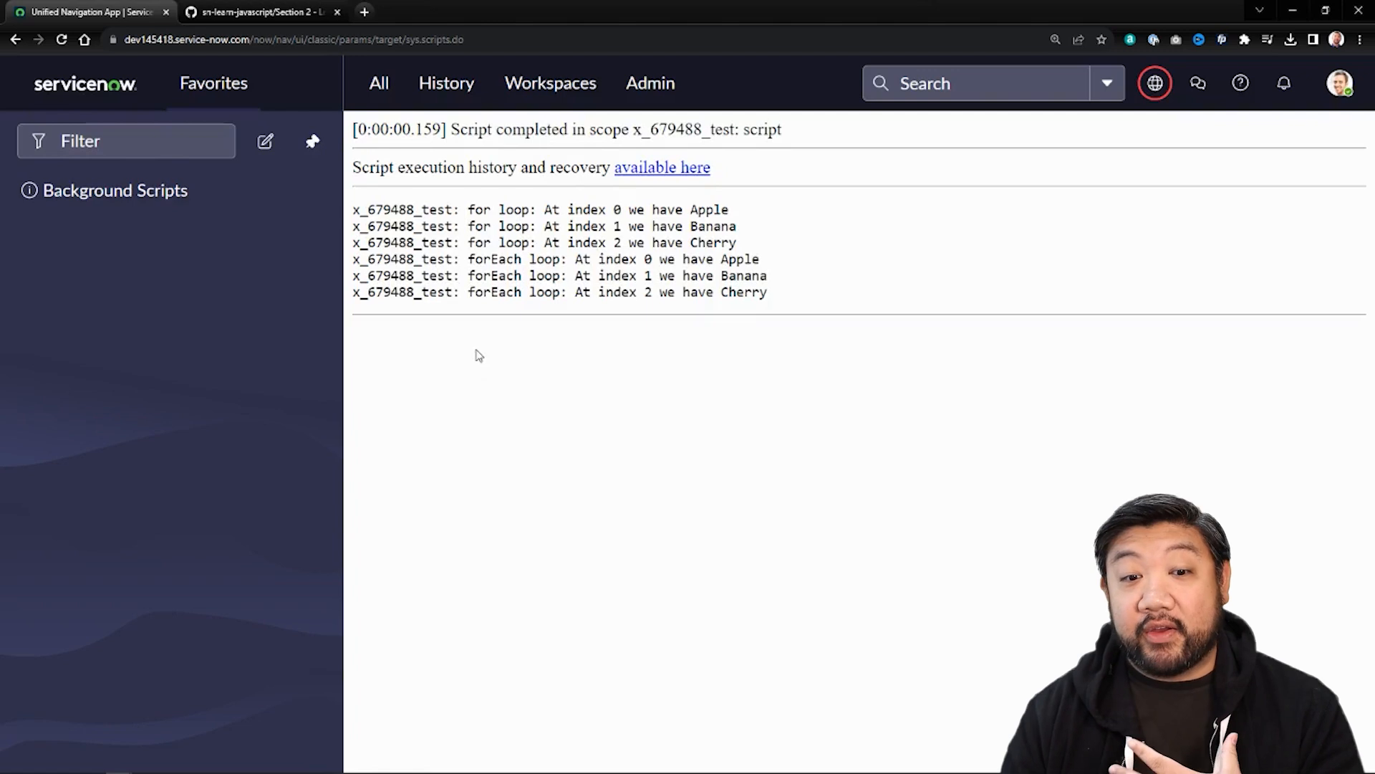
mouse_move(502, 343)
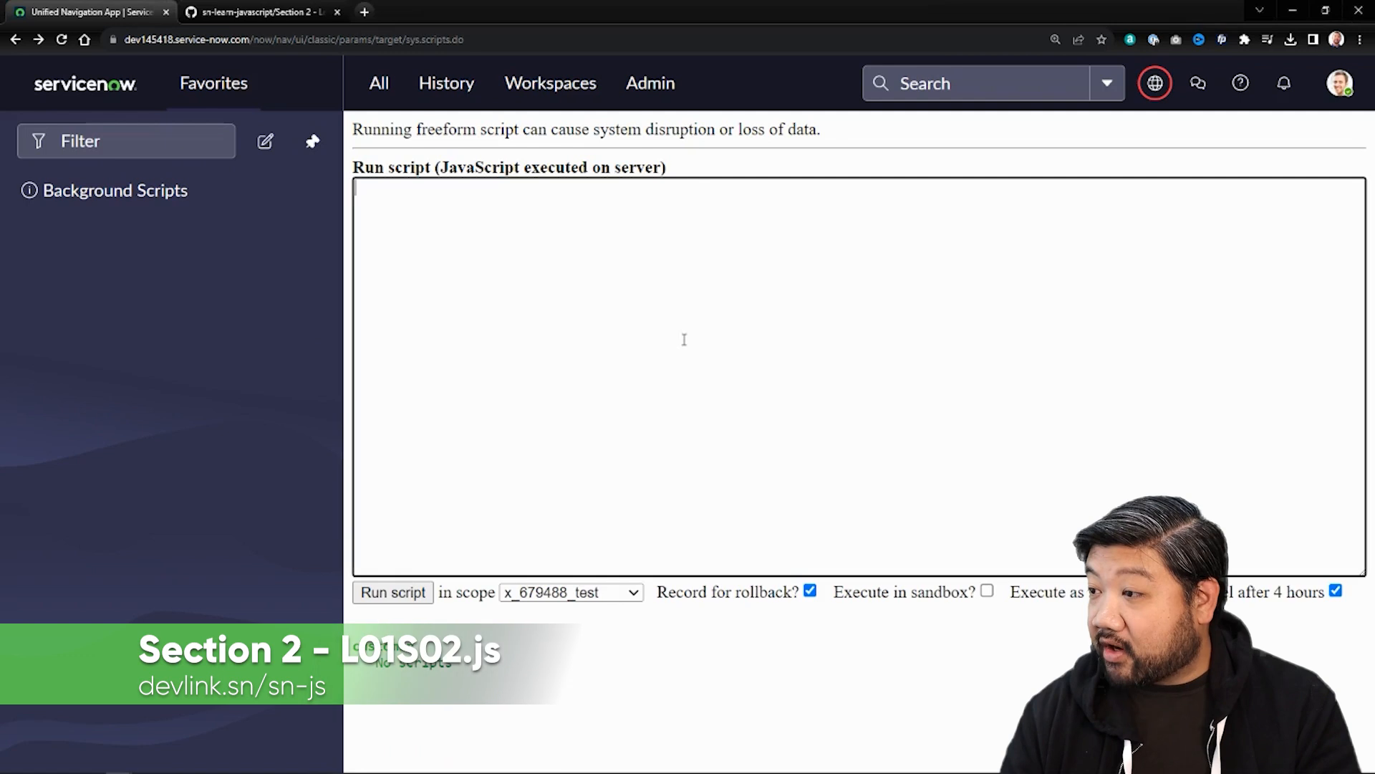
- Declare the fruits array ['Apple','Banana','Cherry'] and start a for...in loop over it
type("var fruits = ['Apple', 'Banana', 'Cherry'];")
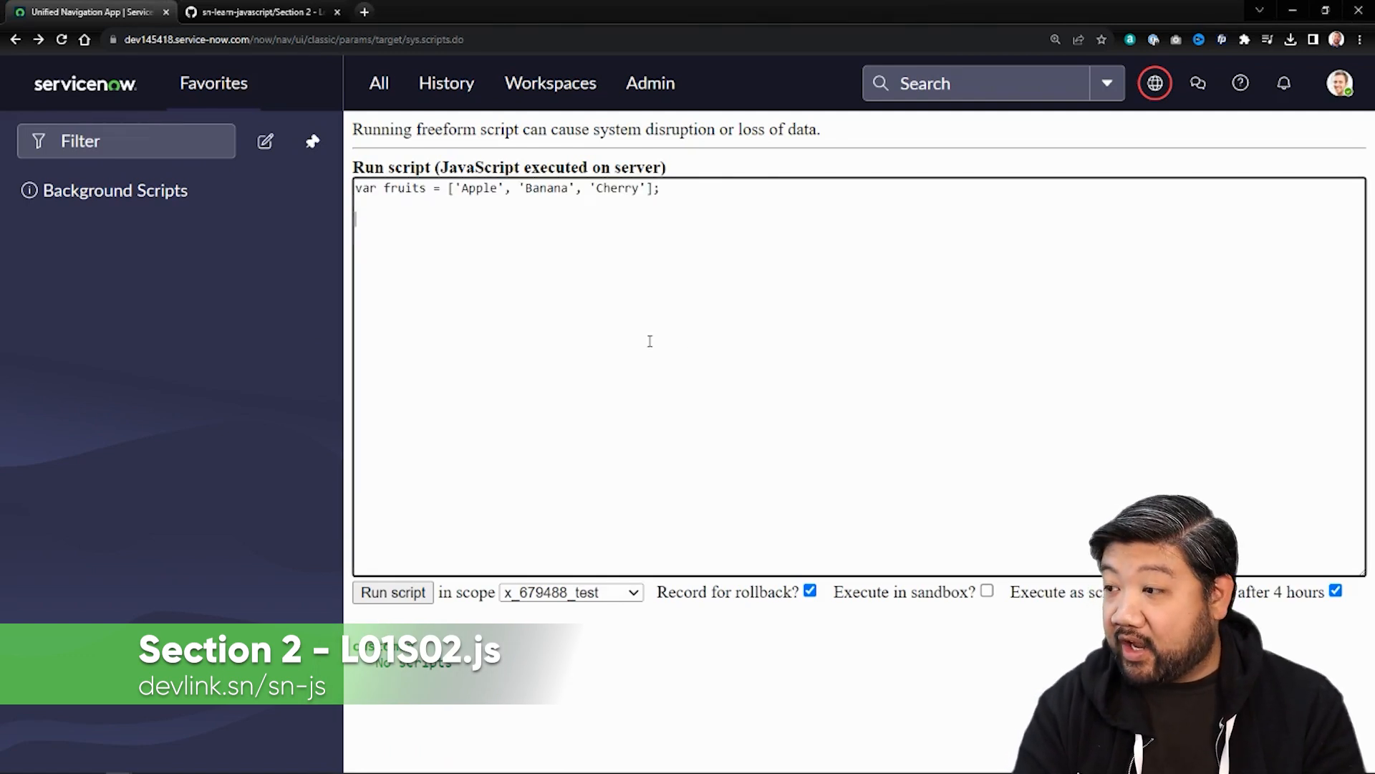
type("for (va")
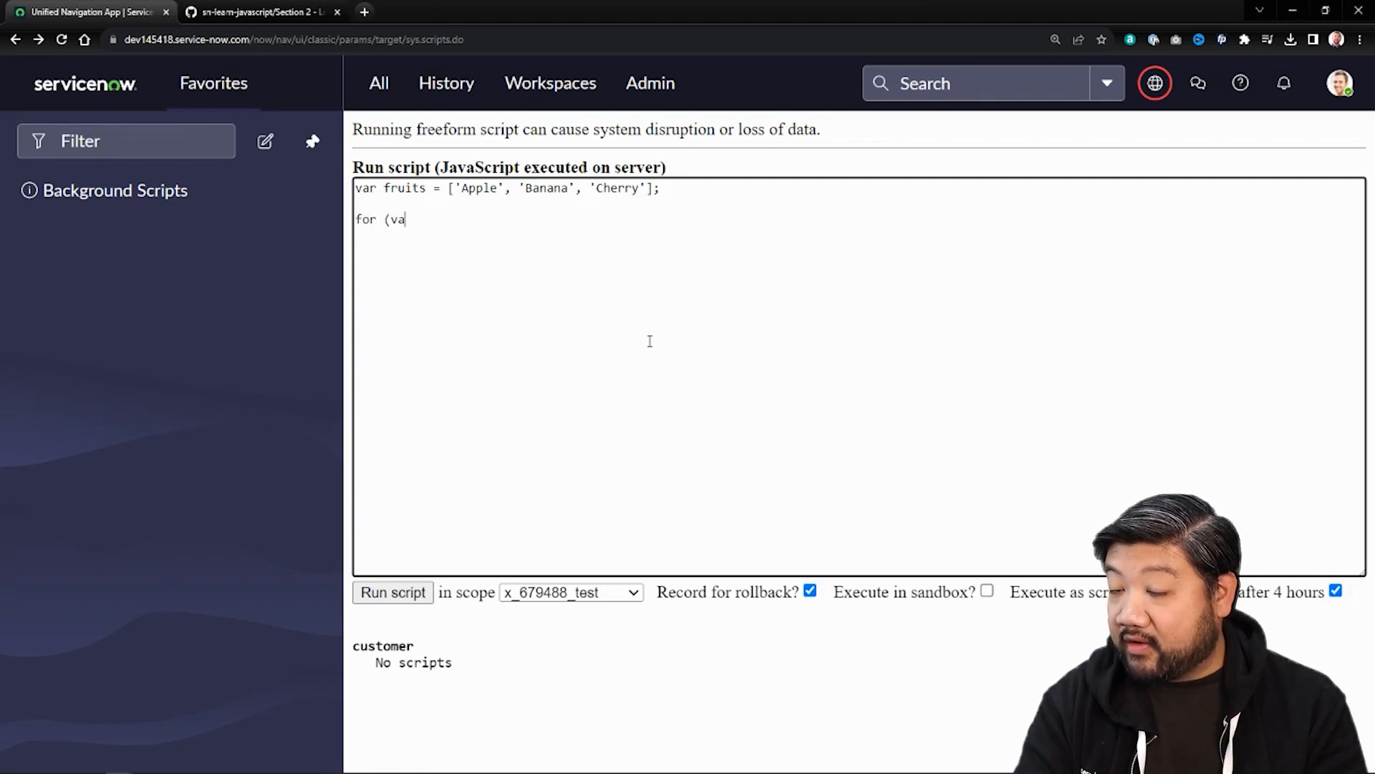
type("r index in f")
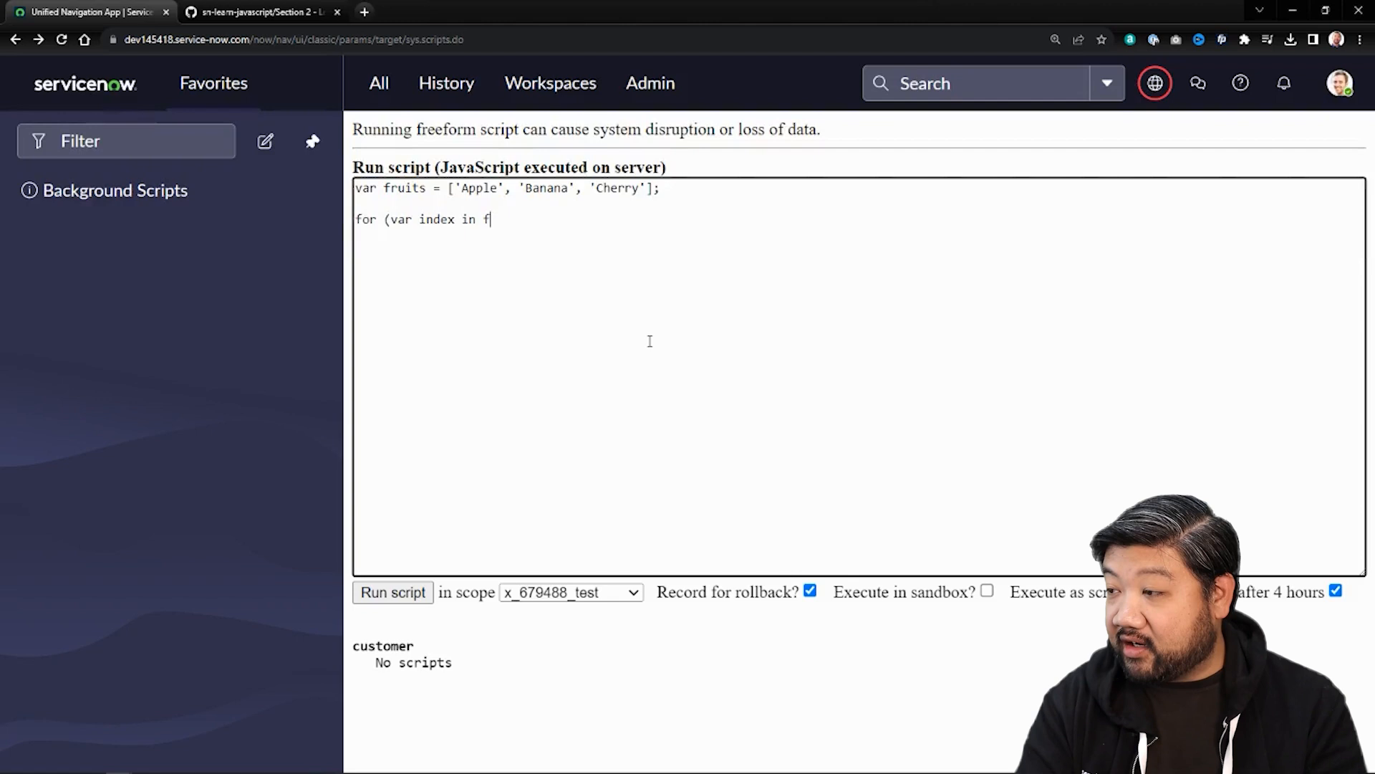
type("ruits){")
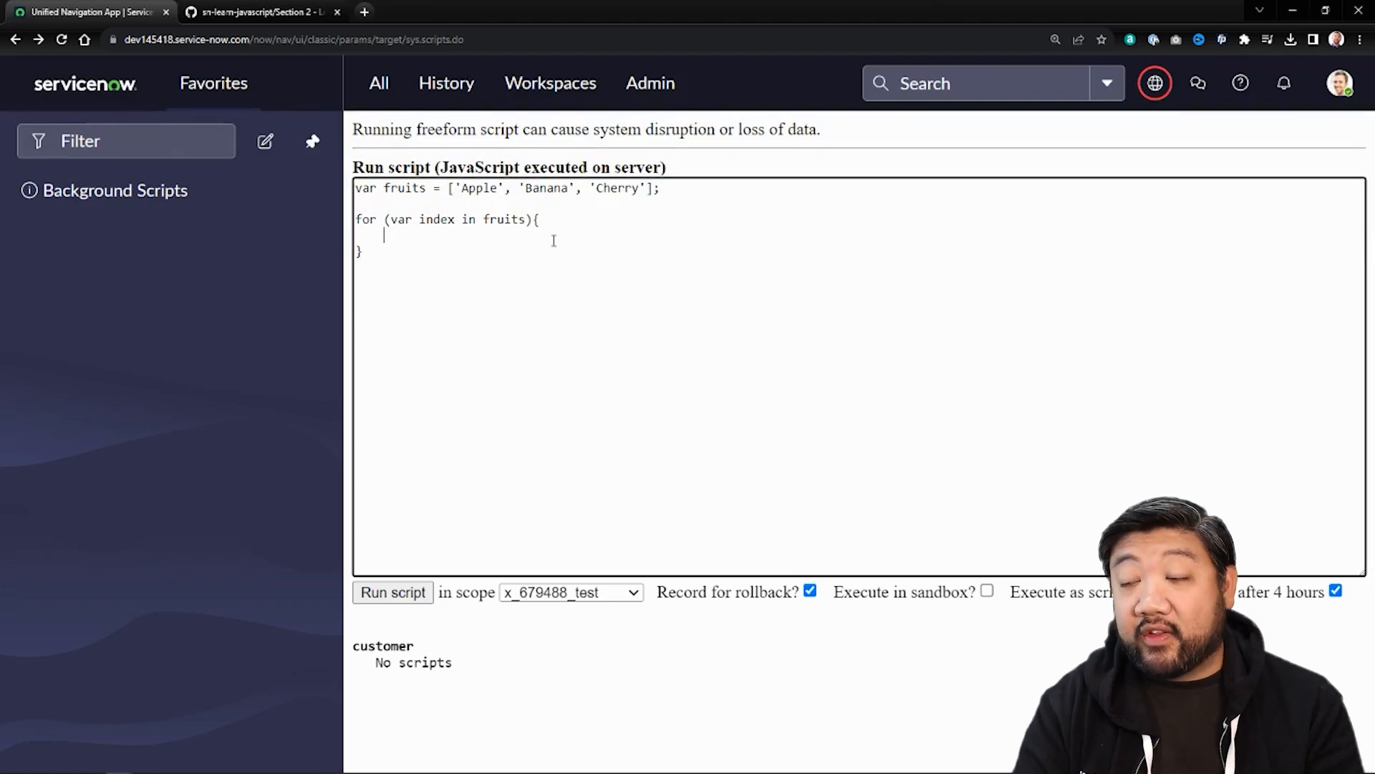
- Write the gs.info line logging 'for in...loop: At index ' plus index and fruits[index]
type("g")
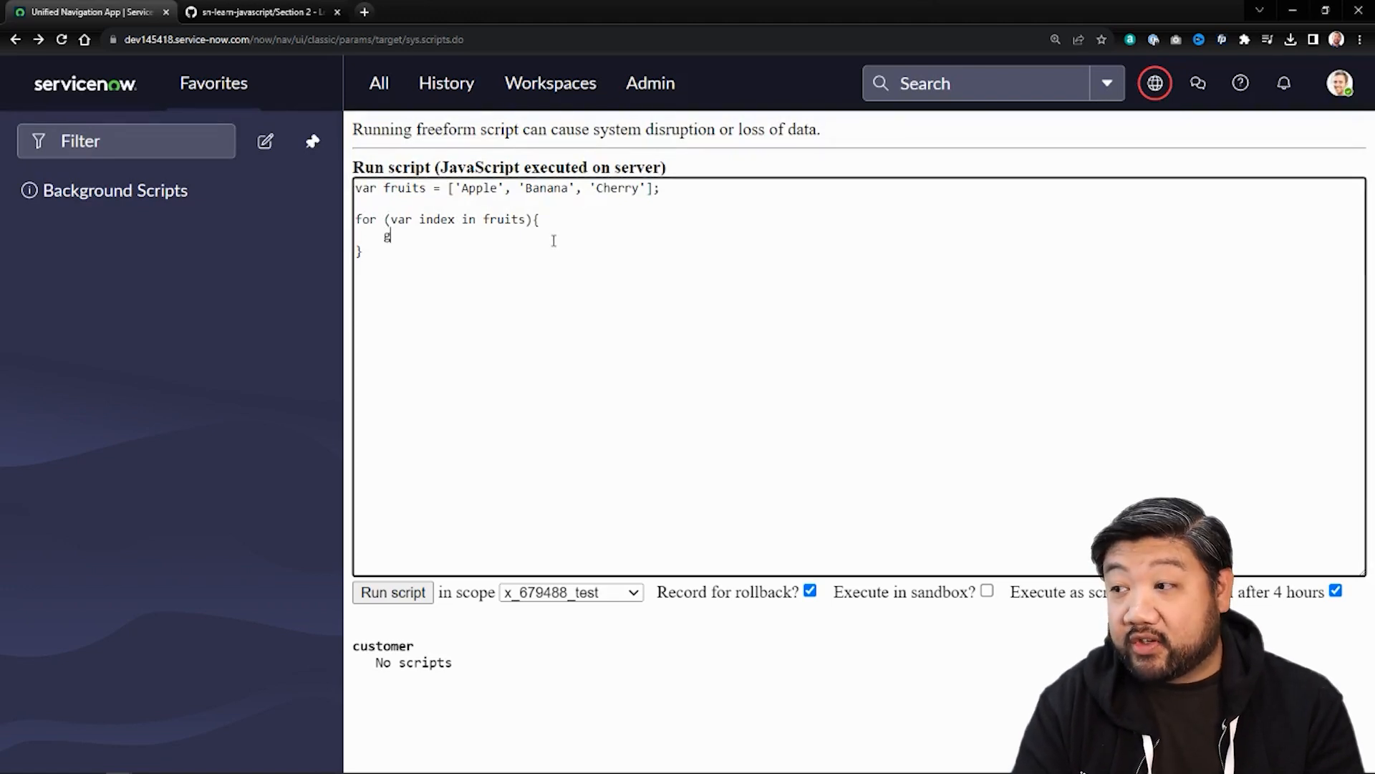
type("s.info")
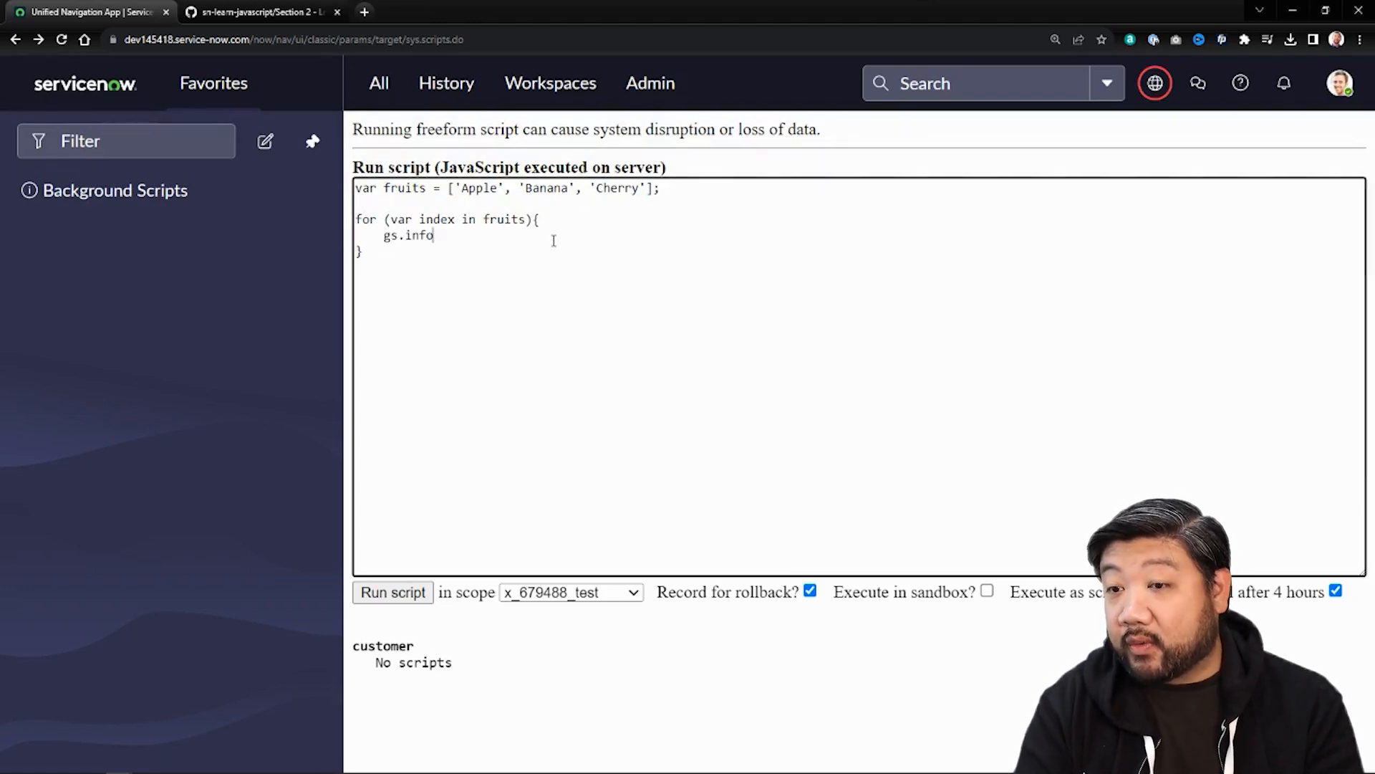
type("(")
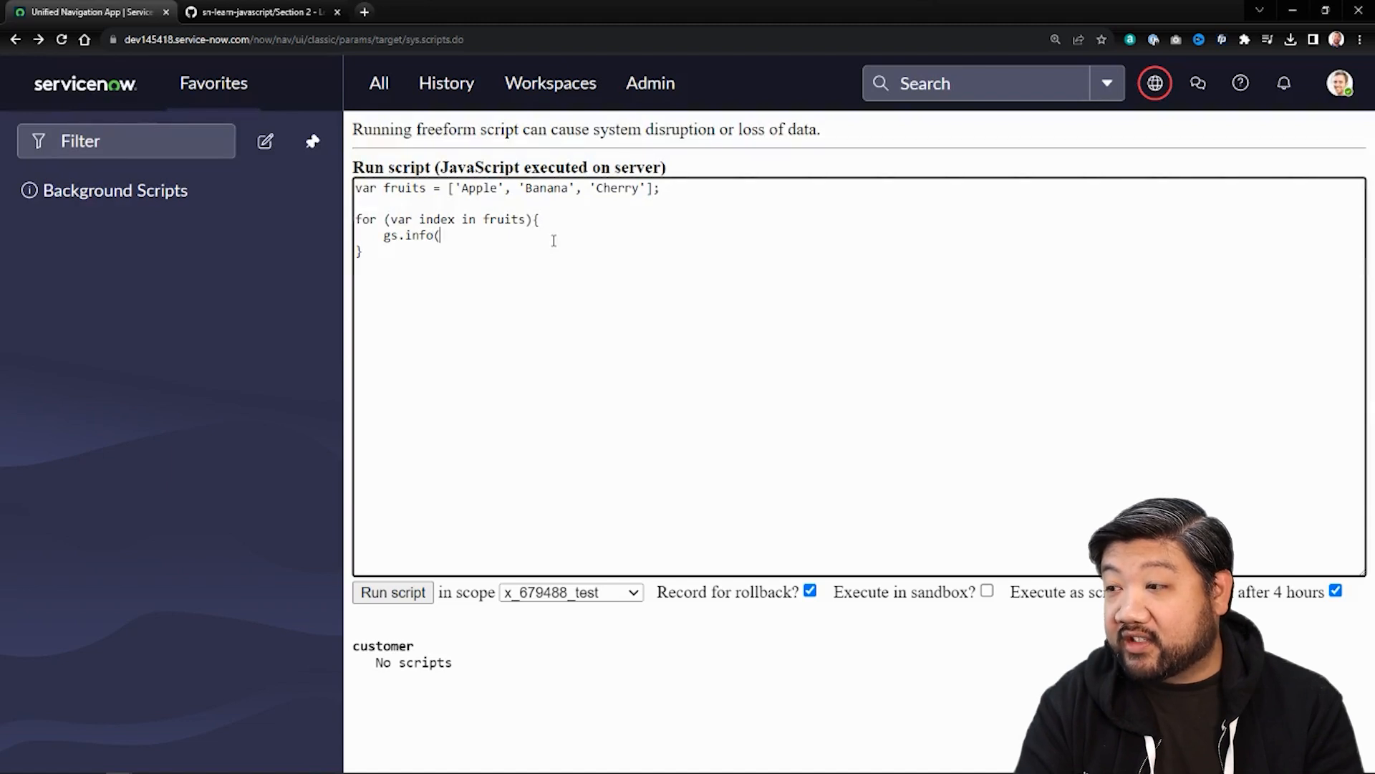
type("'for")
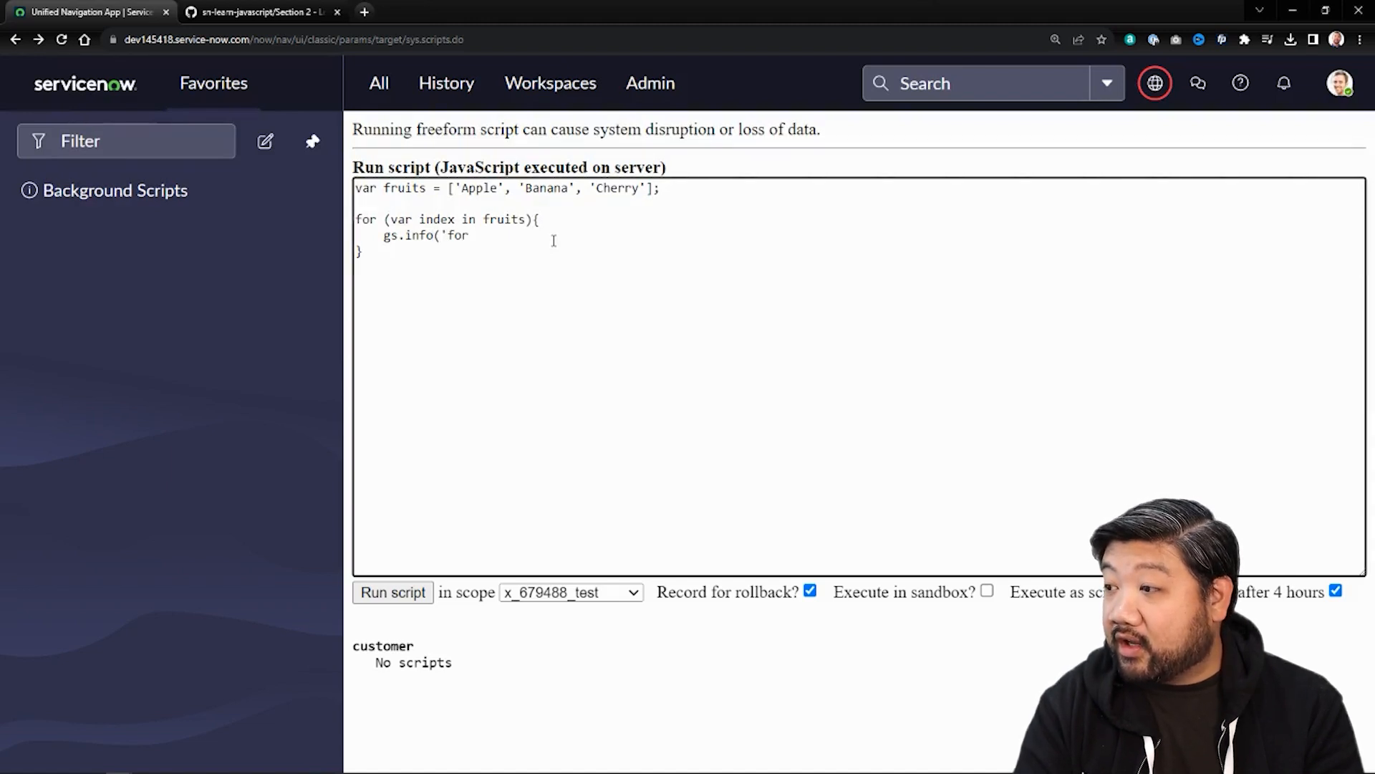
type("in...loop:")
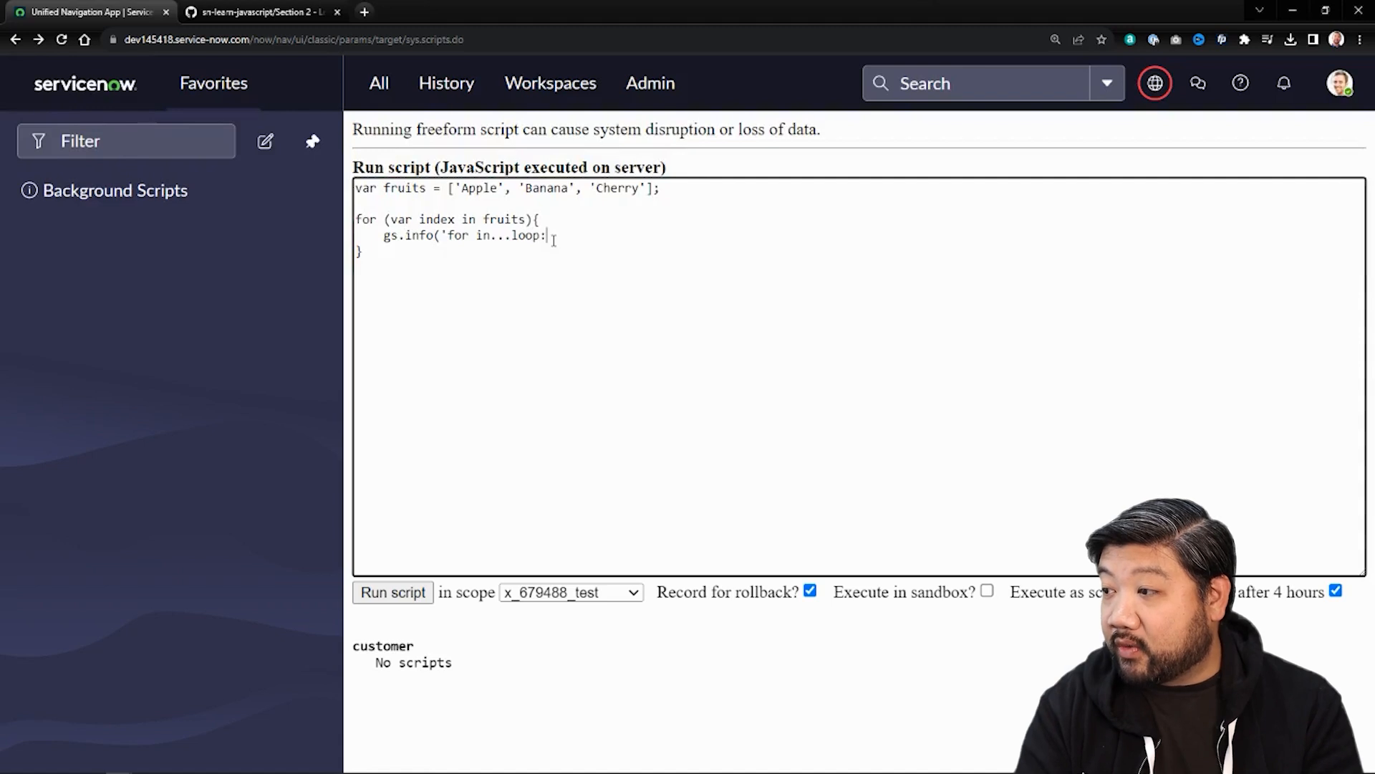
type("At")
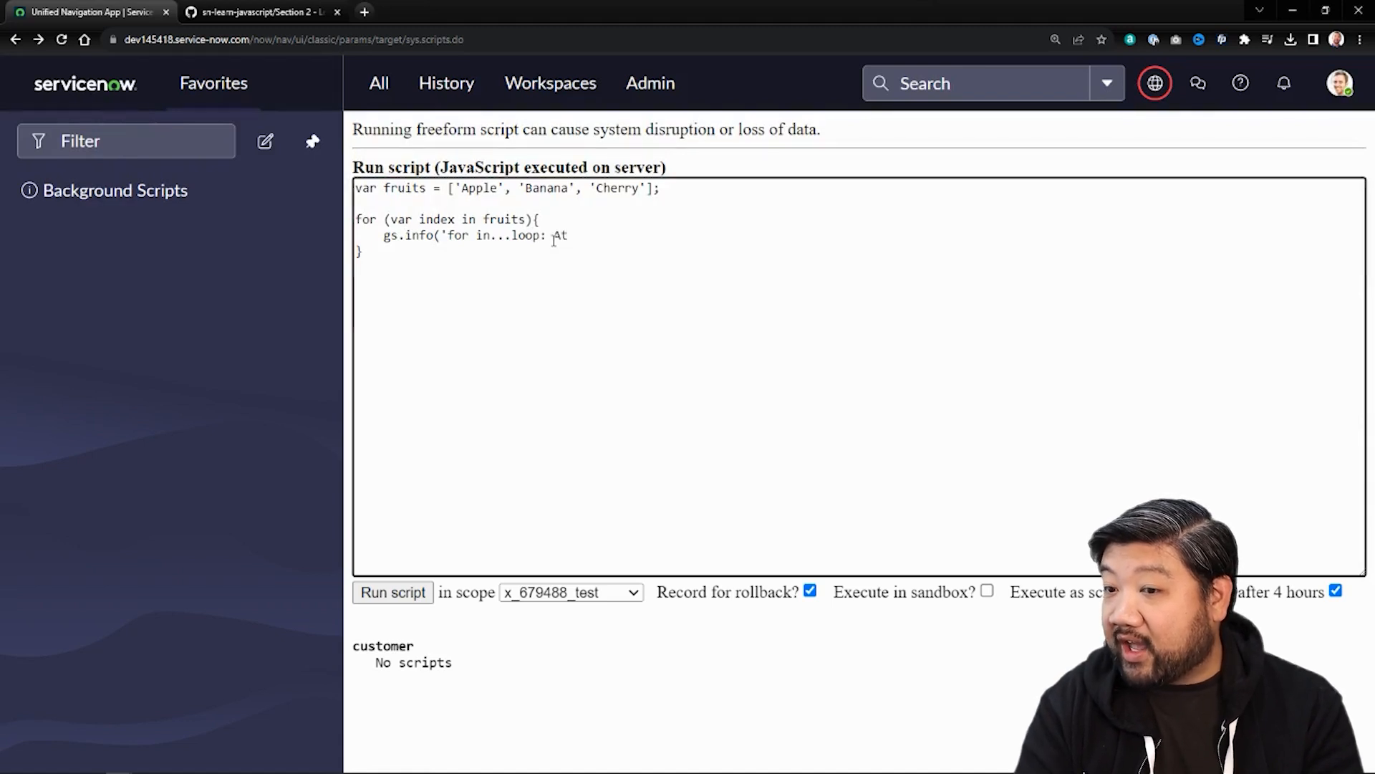
type("index '")
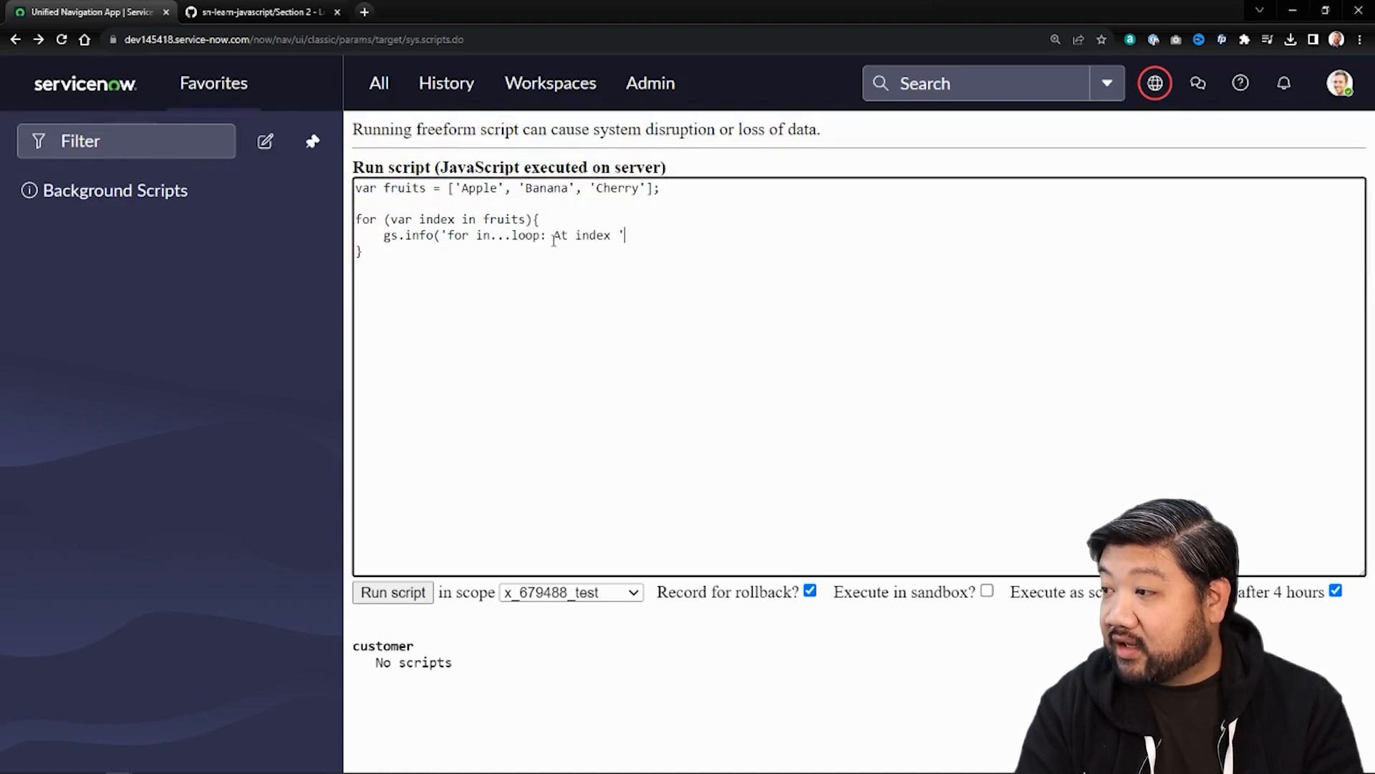
type("+ index +")
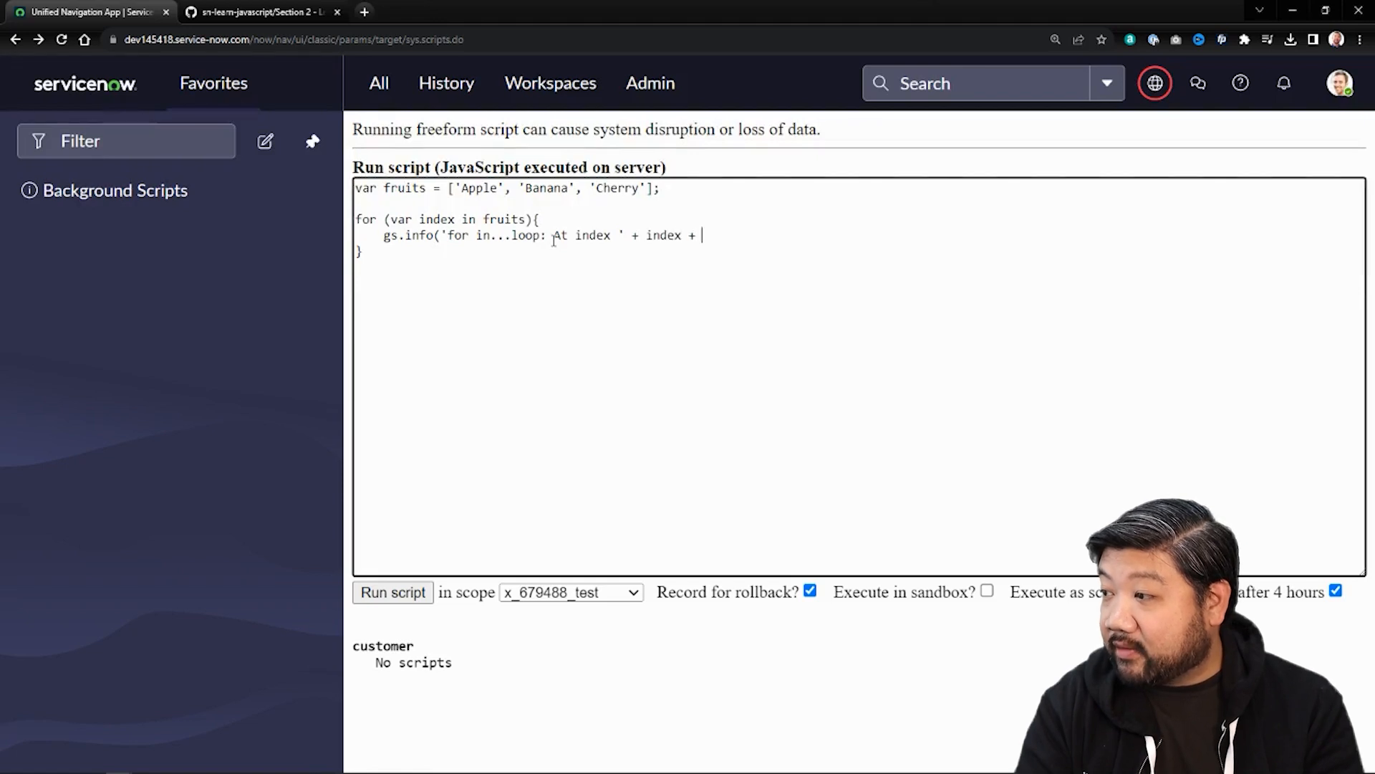
type("we have:")
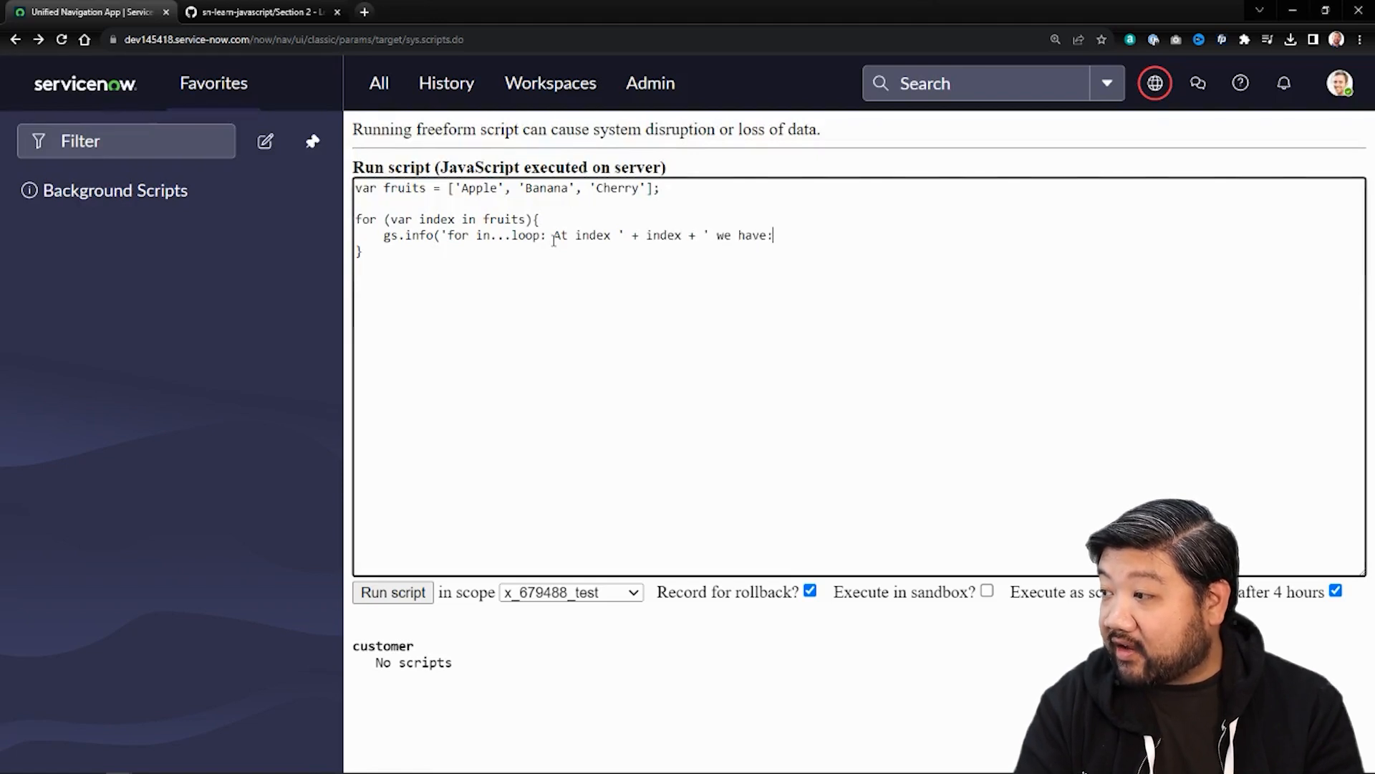
type("' + fruit")
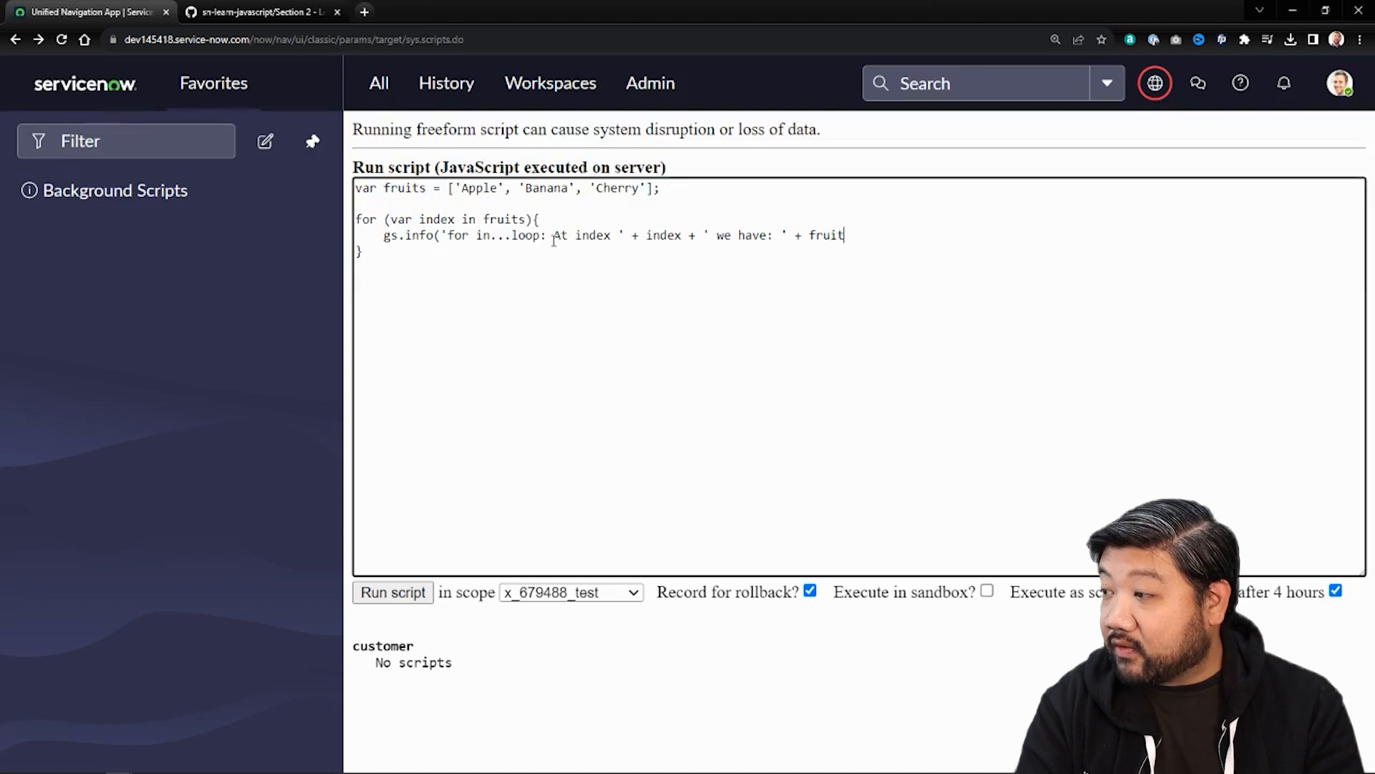
type("s[ind")
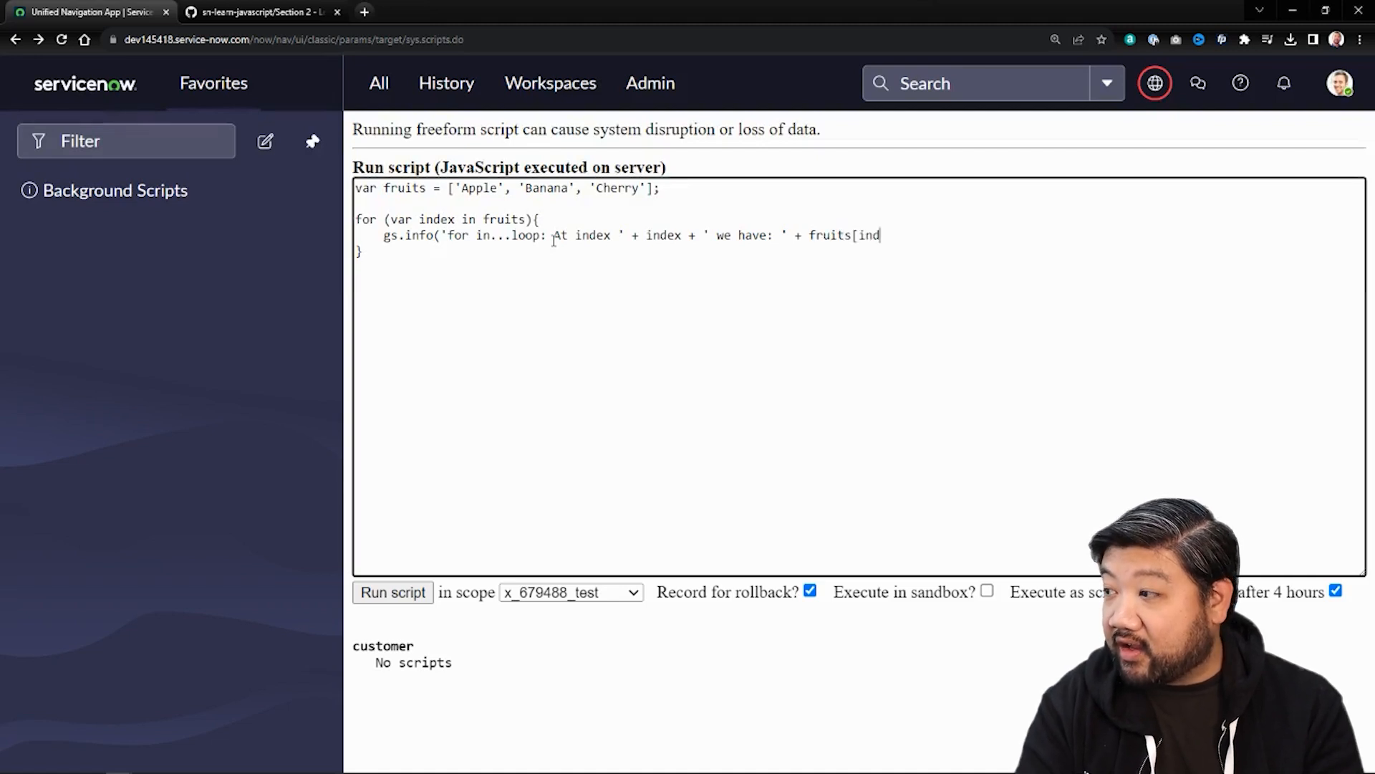
type("ex]")
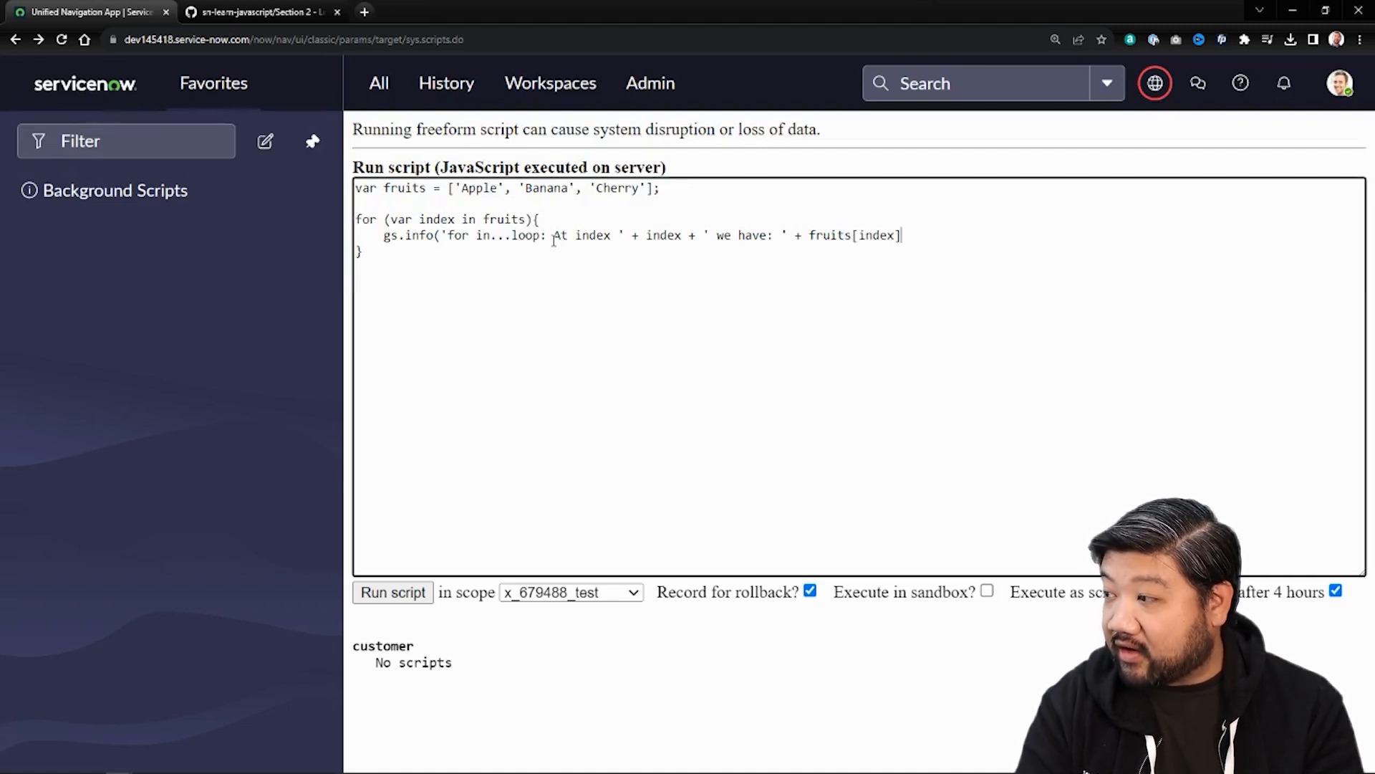
type(")")
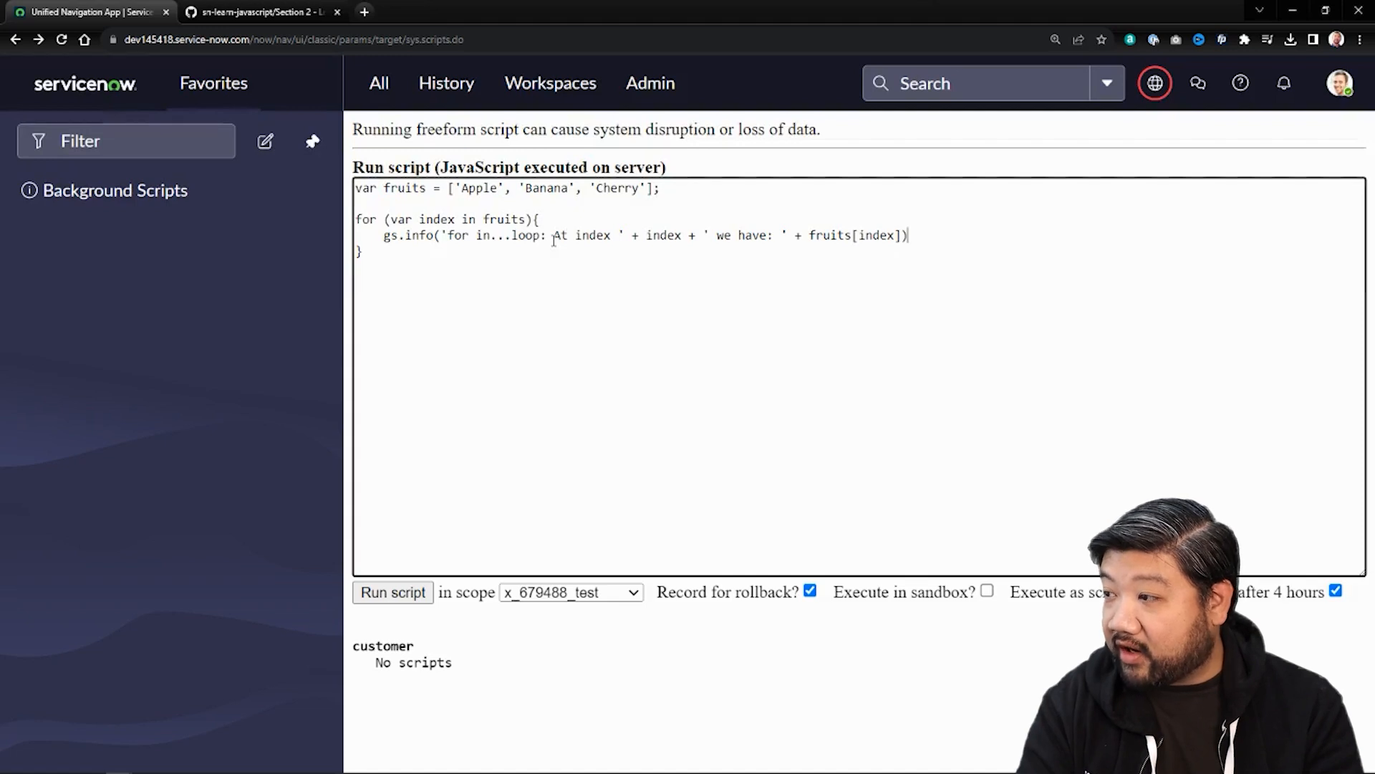
type(";")
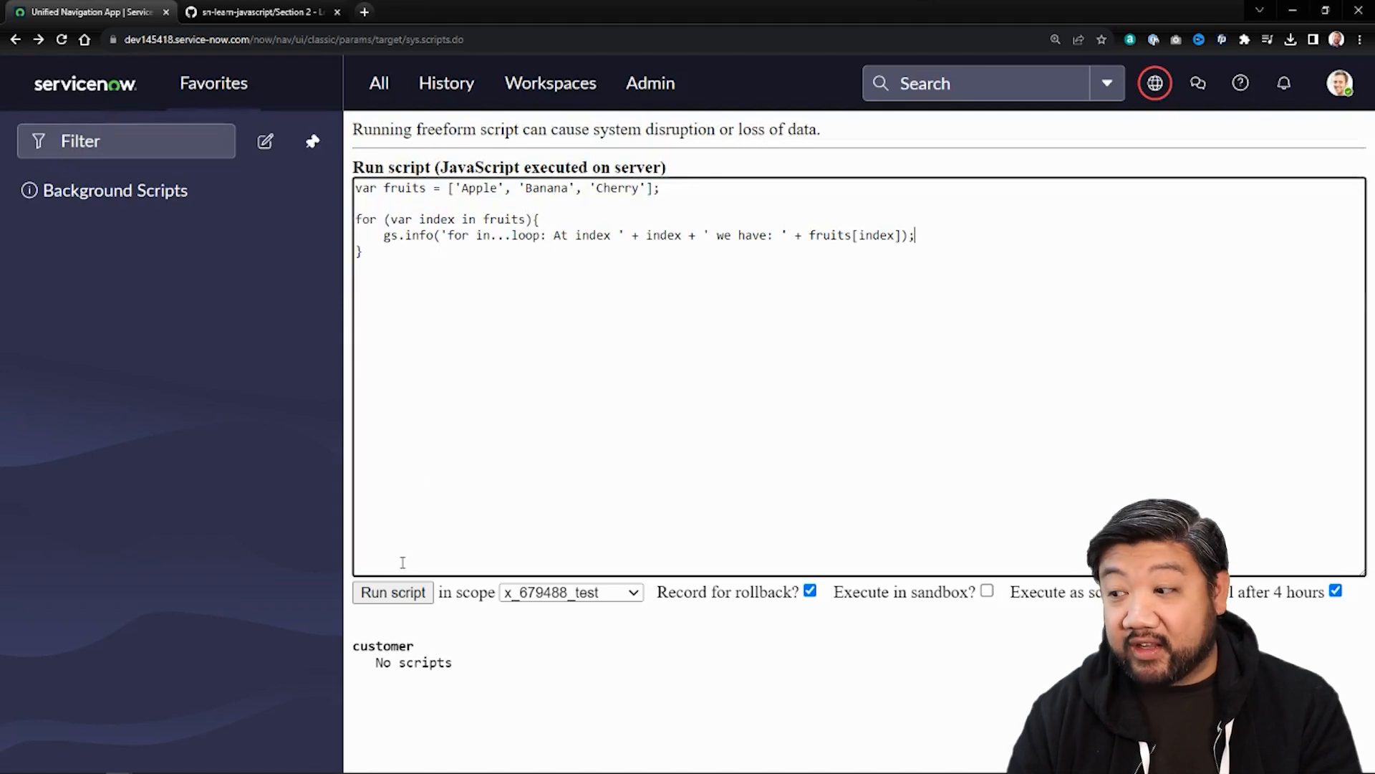
- Run the for...in script, logging Apple, Banana and Cherry at indexes 0, 1 and 2
left_click(393, 592)
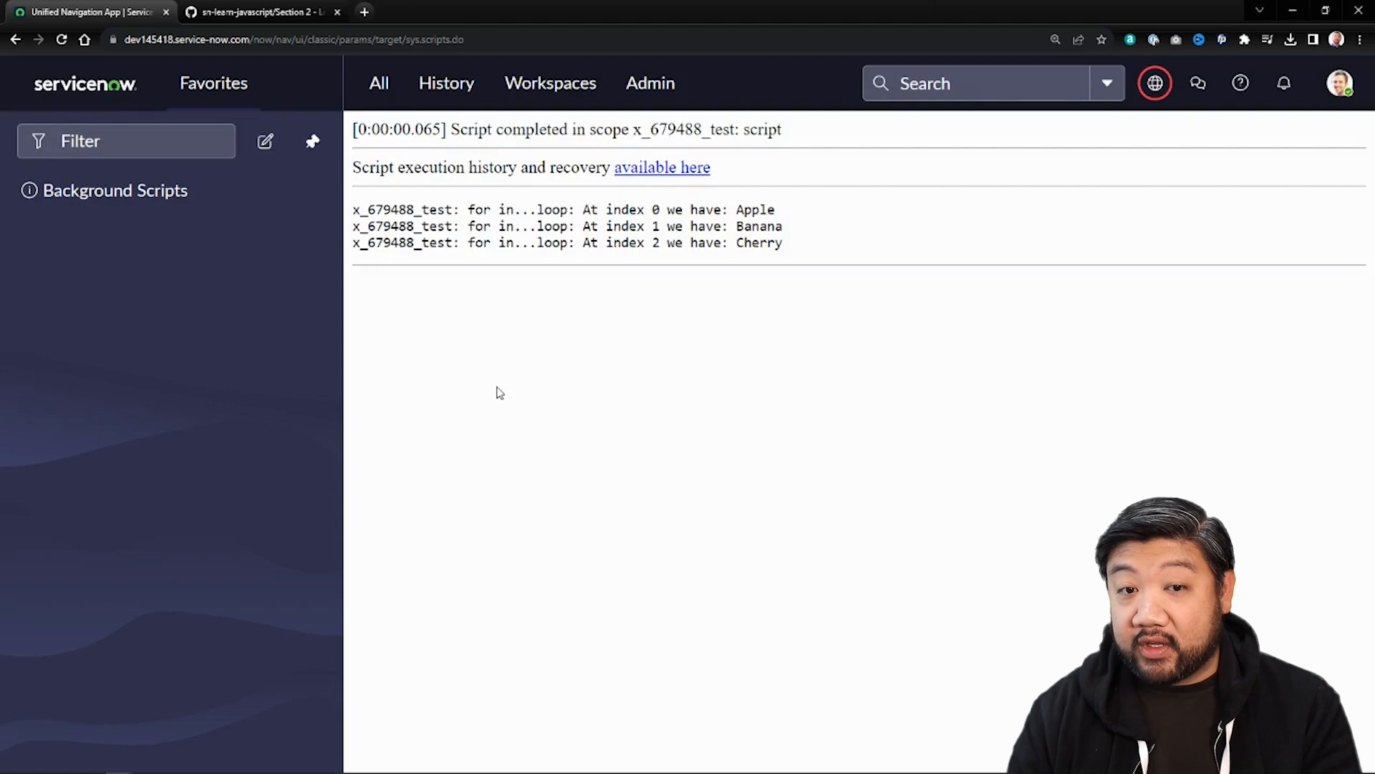
mouse_move(468, 391)
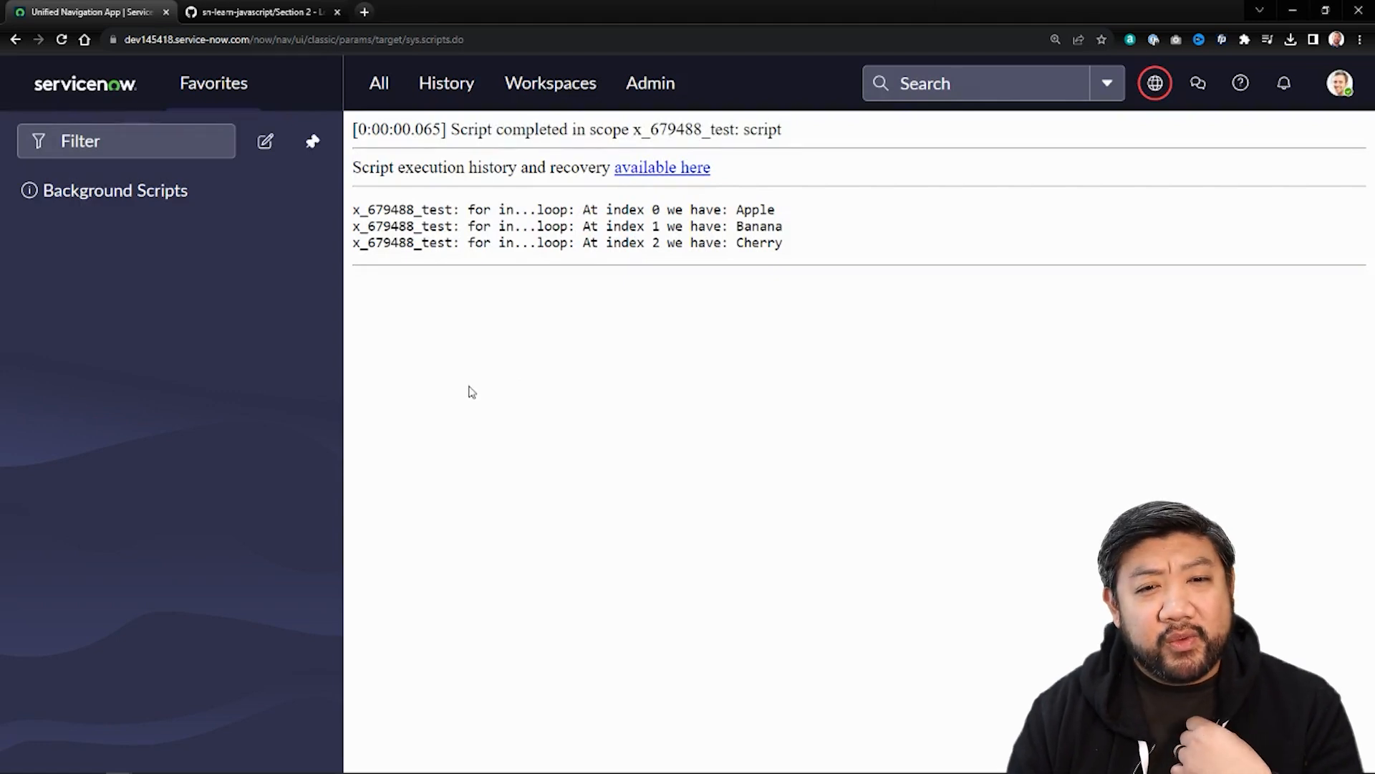
mouse_move(483, 384)
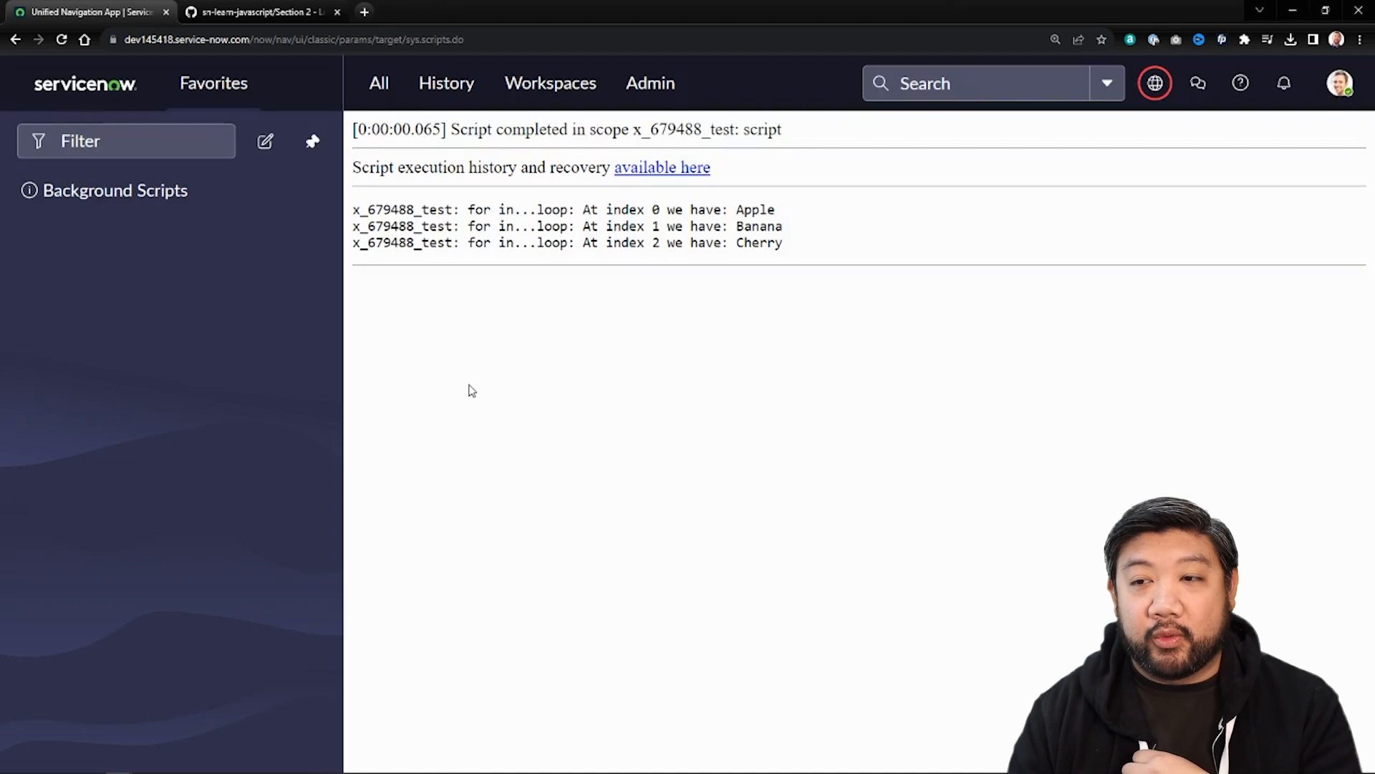
mouse_move(507, 402)
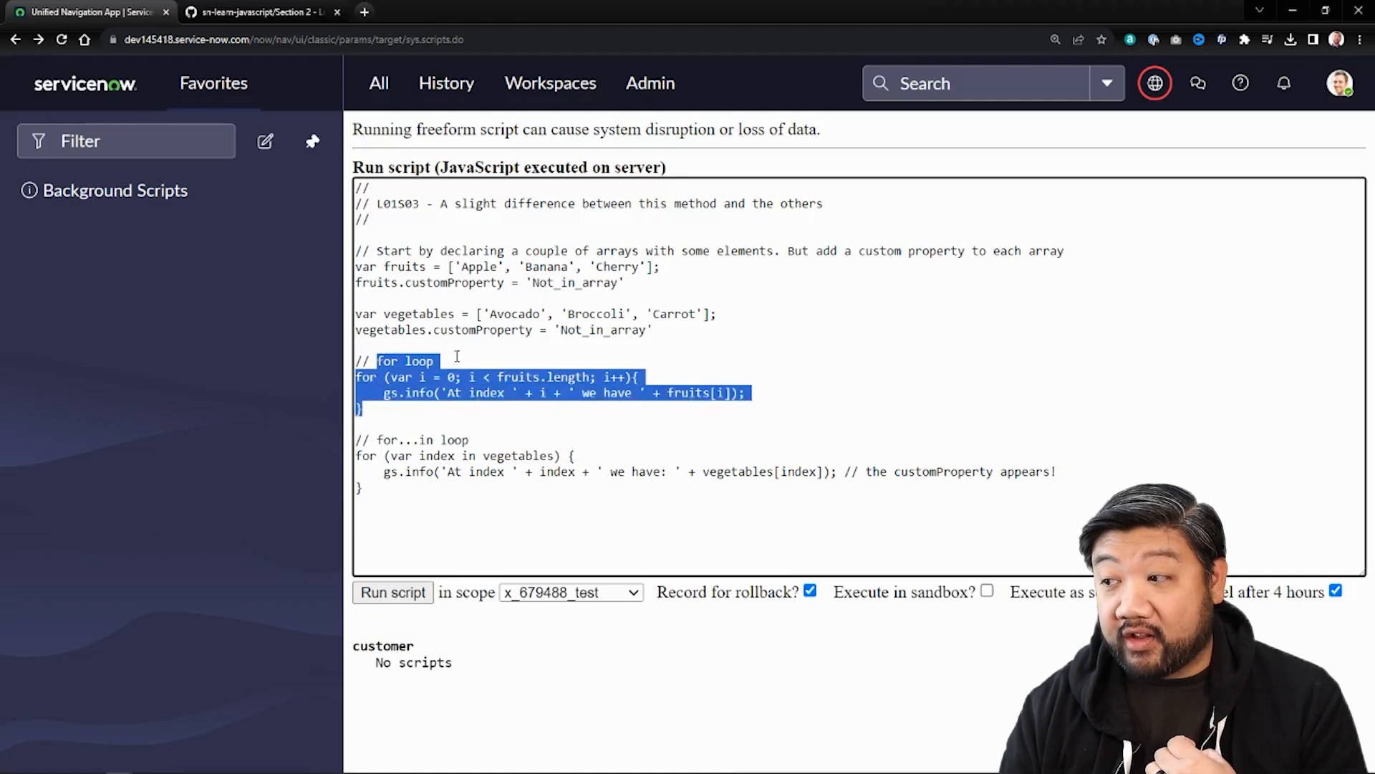
- Deselect the pasted comparison script with fruits, vegetables and customProperty
left_click(500, 487)
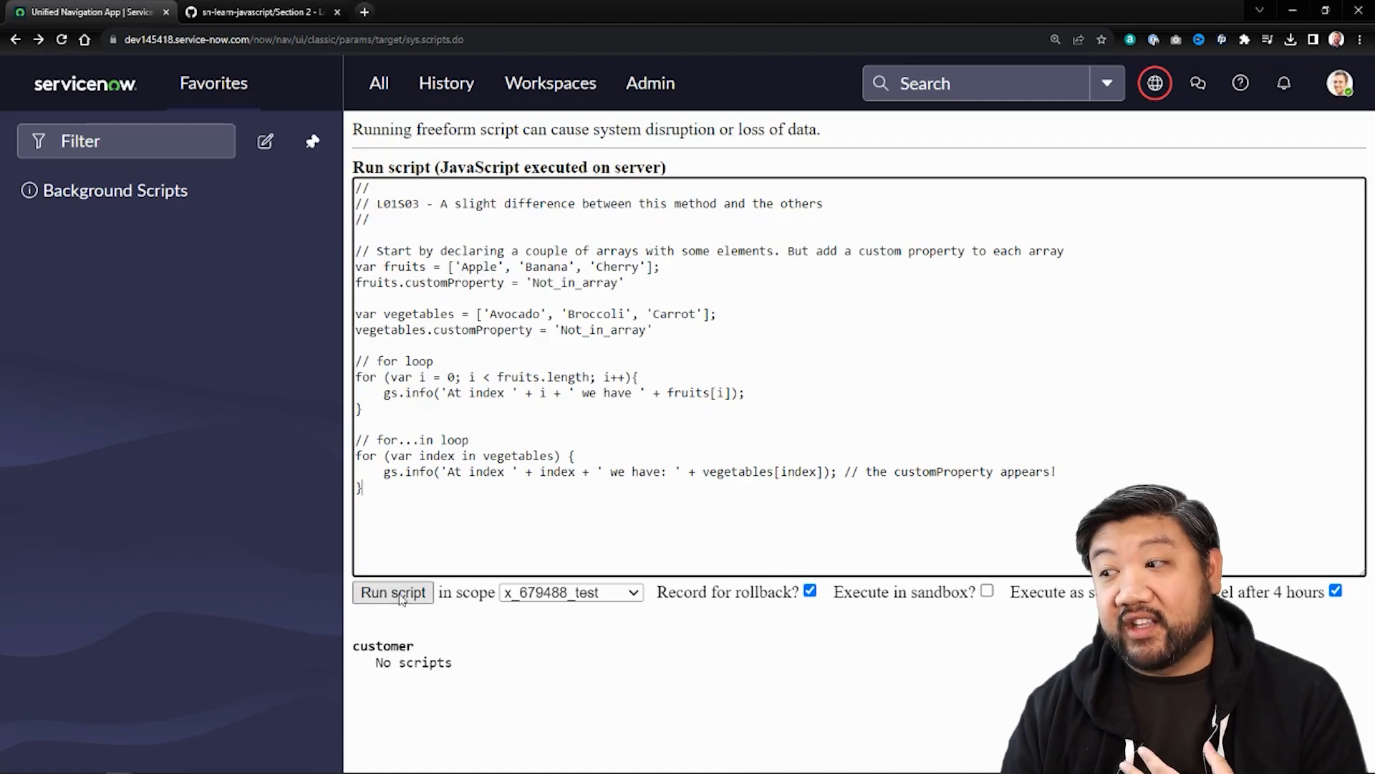
- Run the comparison script and highlight the for...in output including customProperty Not_in_array
left_click(392, 592)
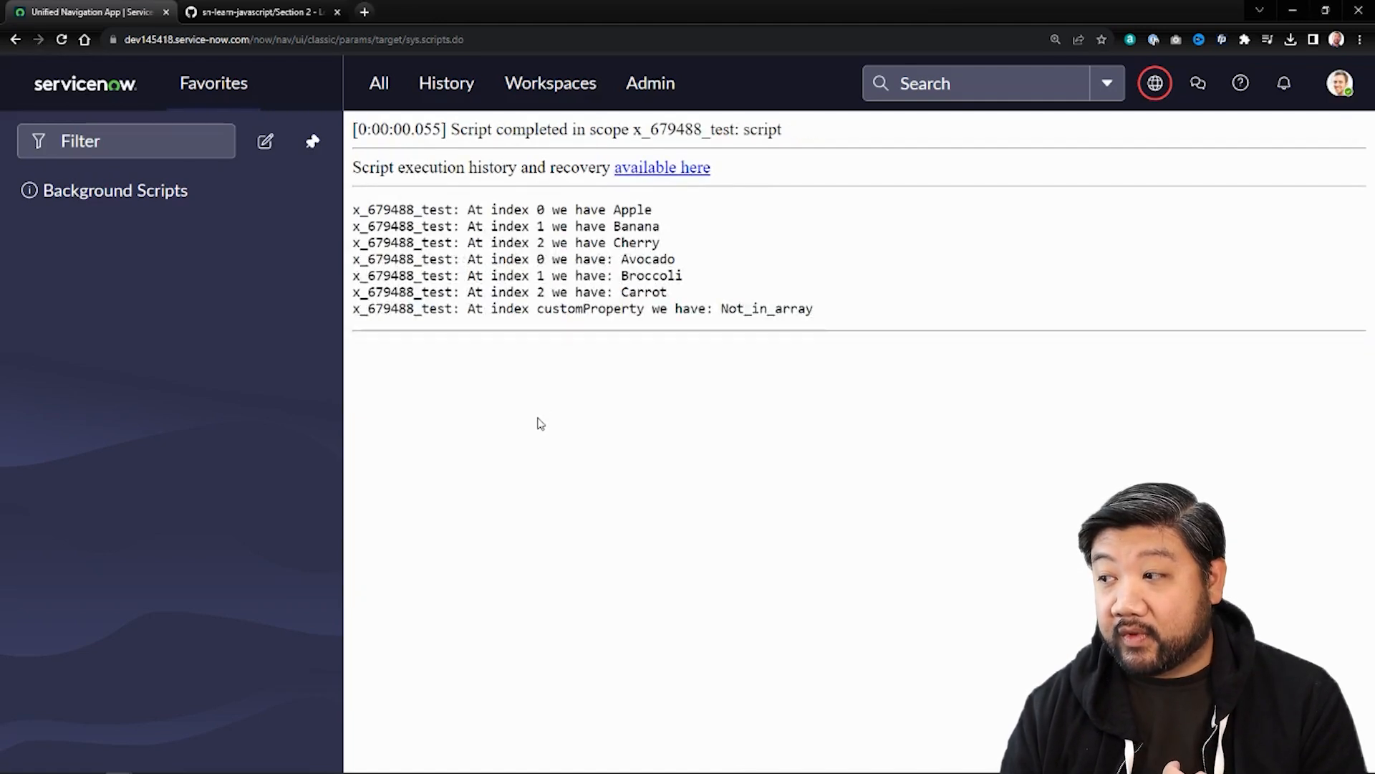
mouse_move(663, 246)
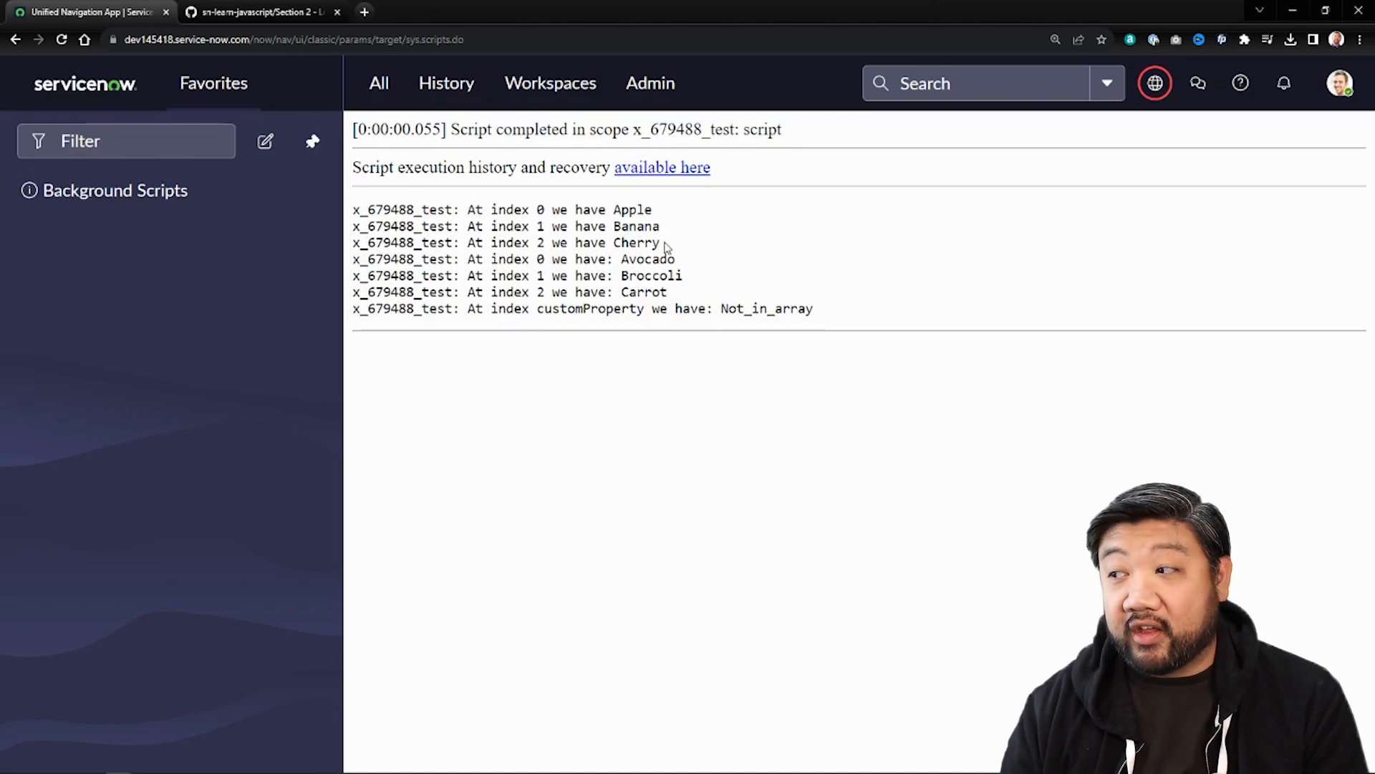
left_click_drag(460, 209, 661, 243)
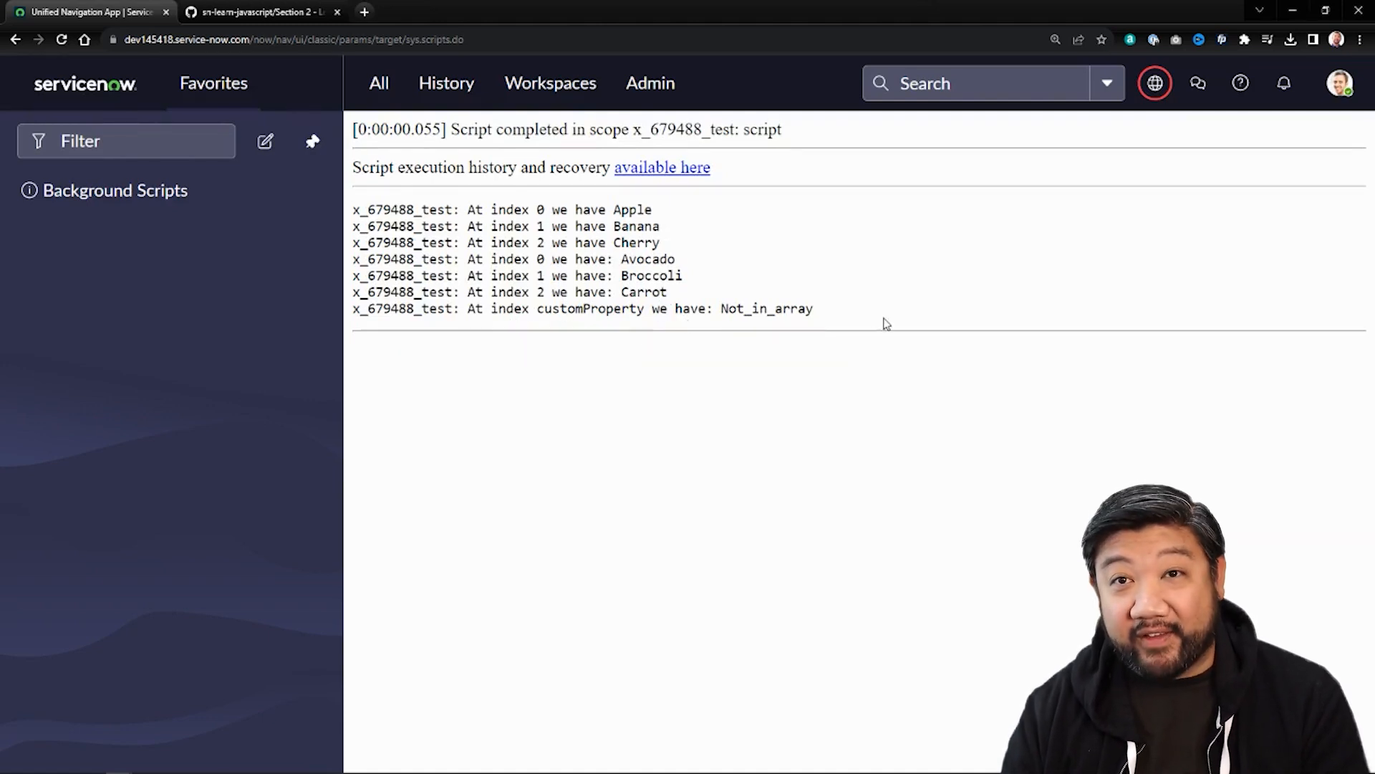
mouse_move(874, 331)
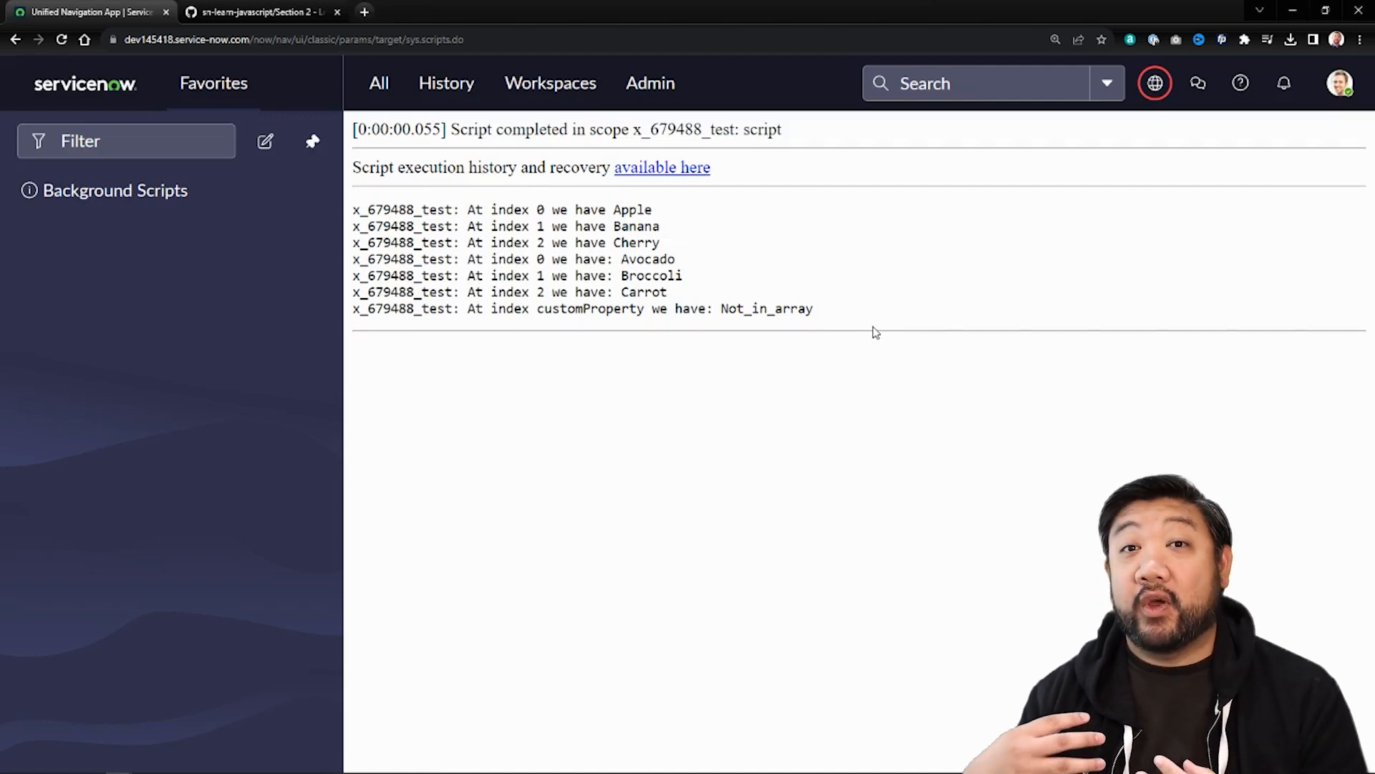